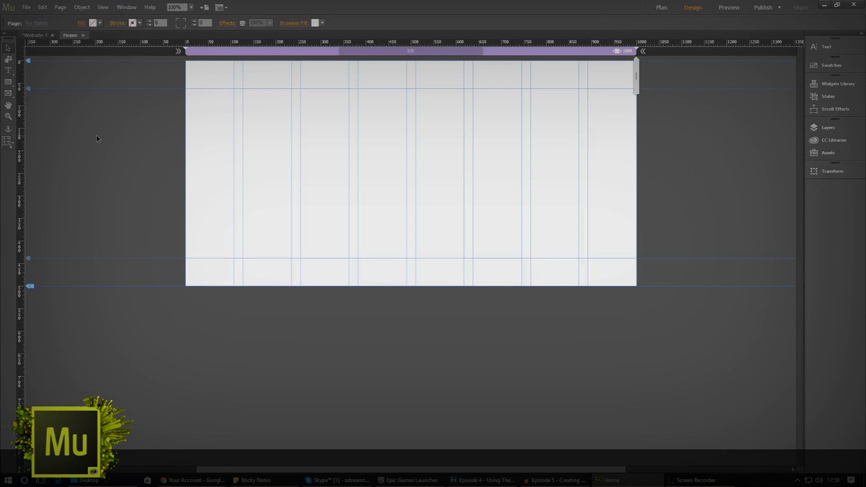
pyautogui.moveTo(98, 58)
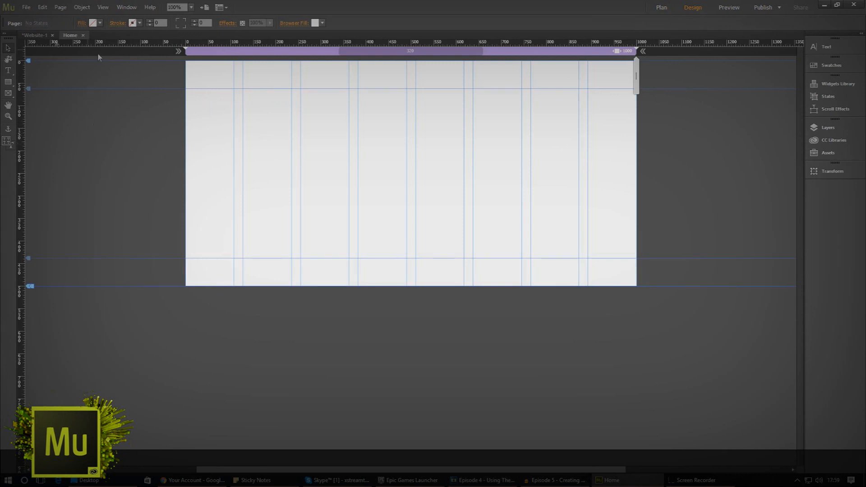
pyautogui.moveTo(211, 305)
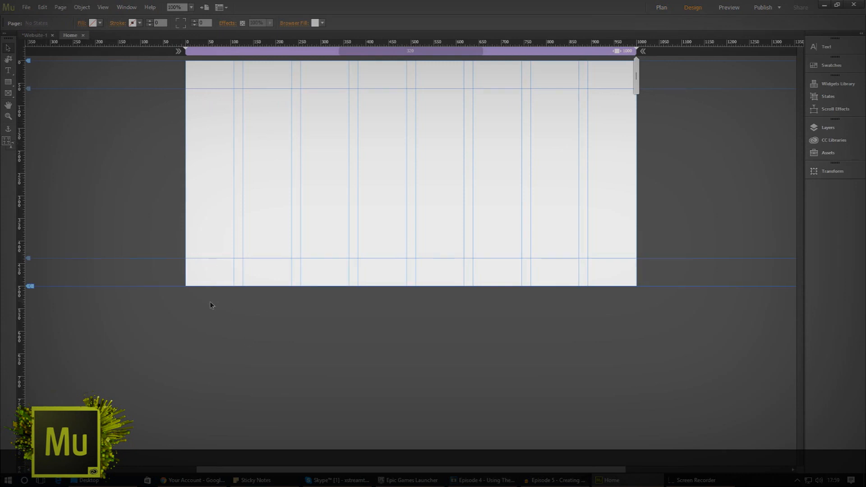
pyautogui.moveTo(114, 221)
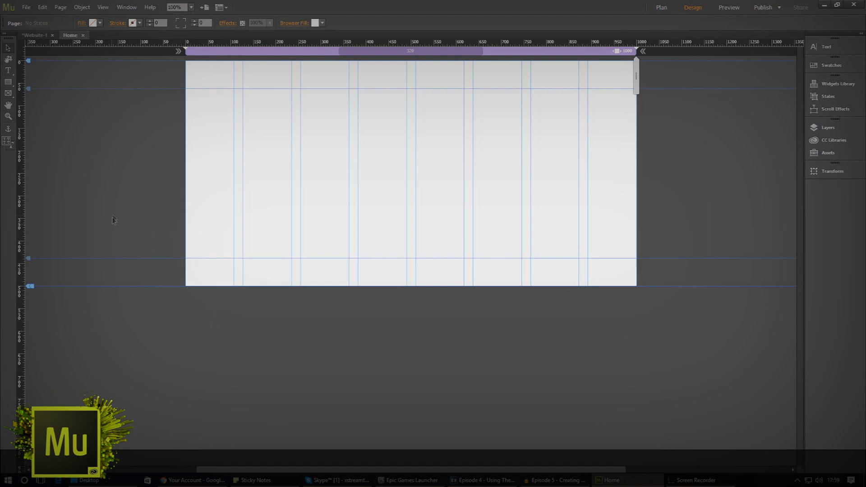
pyautogui.moveTo(122, 209)
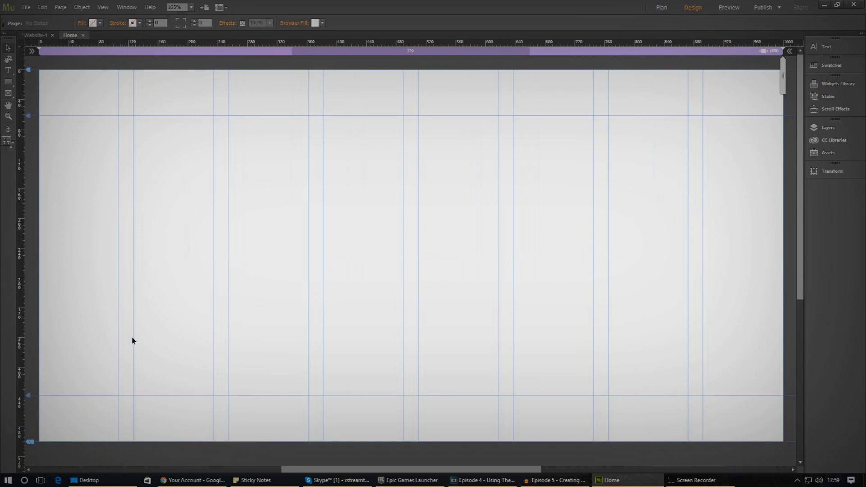
pyautogui.moveTo(117, 350)
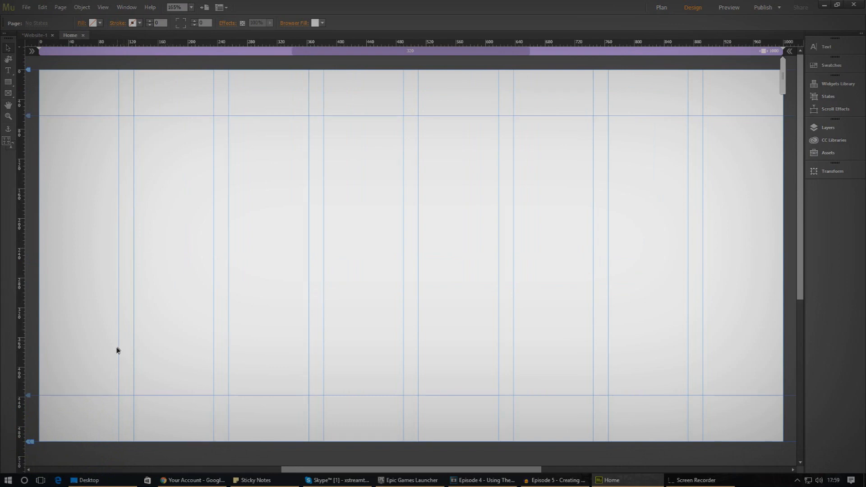
pyautogui.moveTo(252, 330)
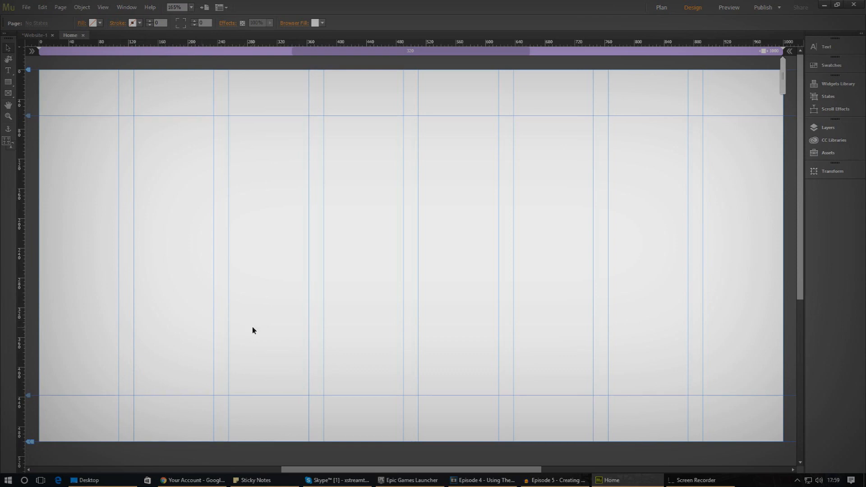
pyautogui.moveTo(138, 320)
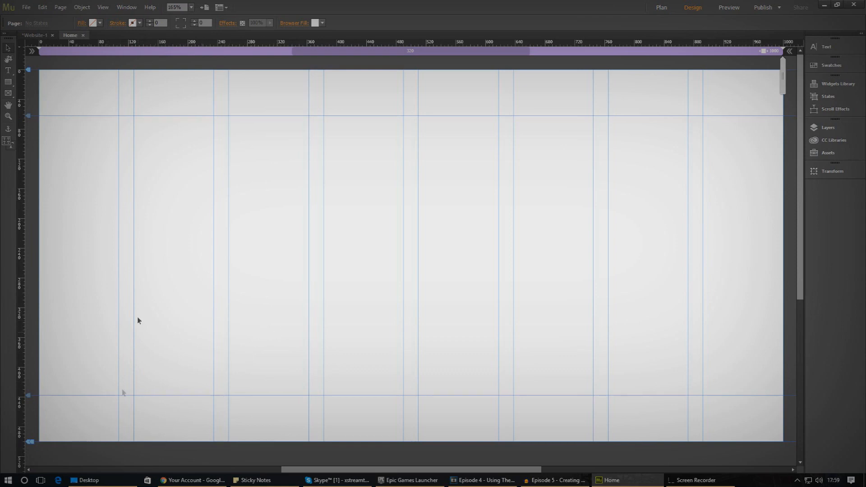
pyautogui.moveTo(75, 180)
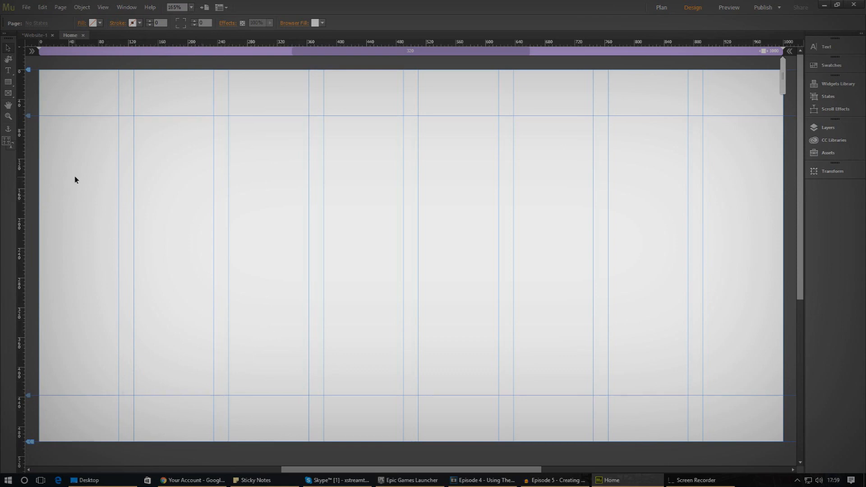
pyautogui.moveTo(117, 193)
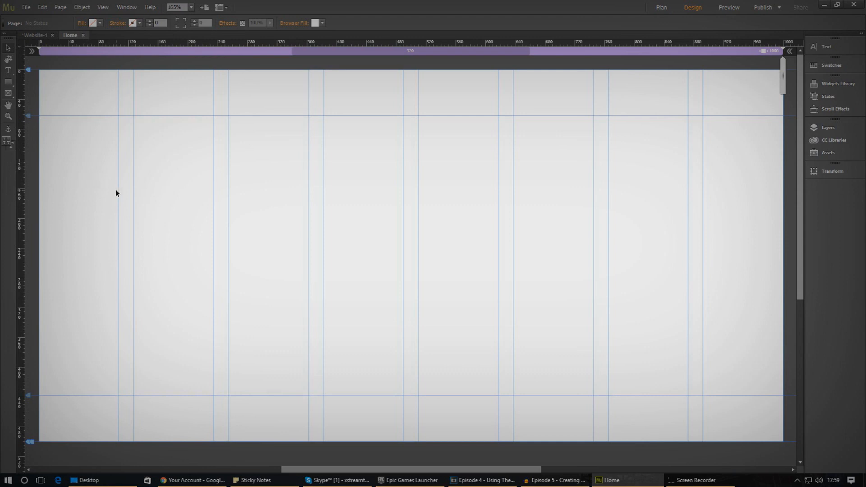
pyautogui.moveTo(196, 208)
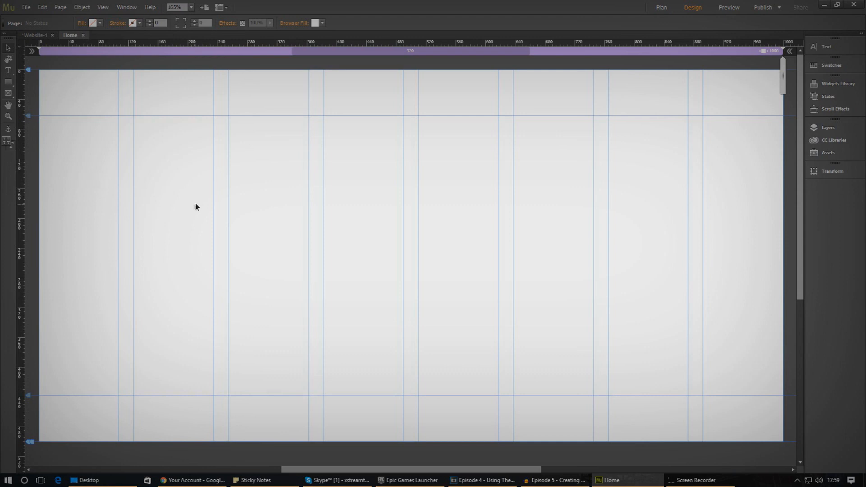
pyautogui.moveTo(200, 242)
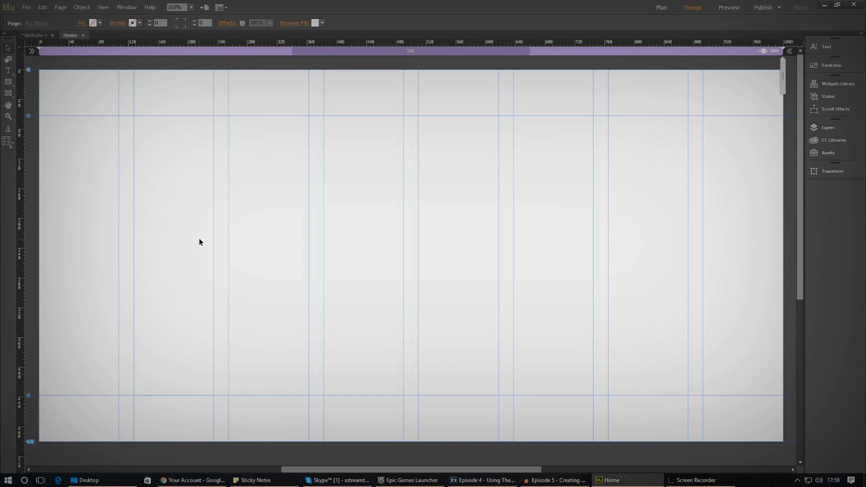
pyautogui.moveTo(189, 326)
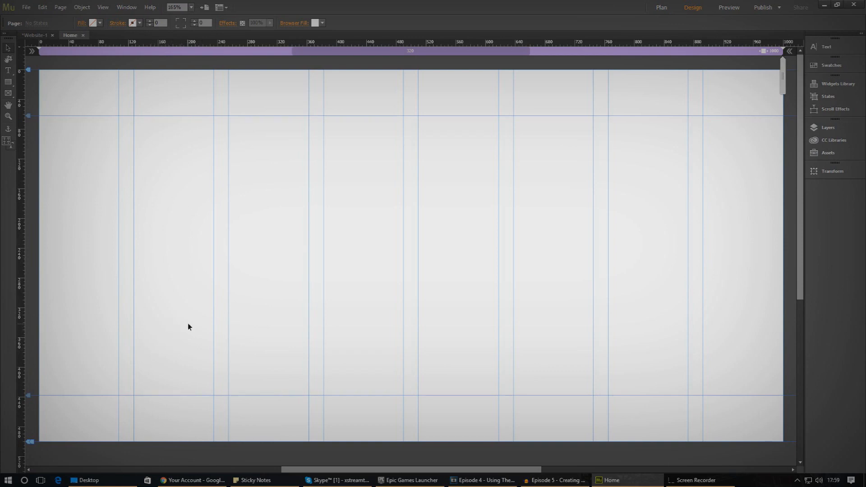
pyautogui.moveTo(262, 309)
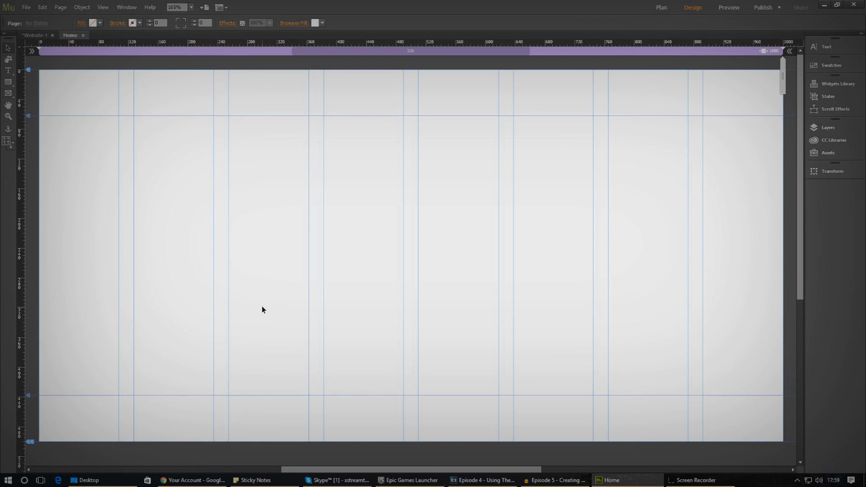
pyautogui.moveTo(97, 475)
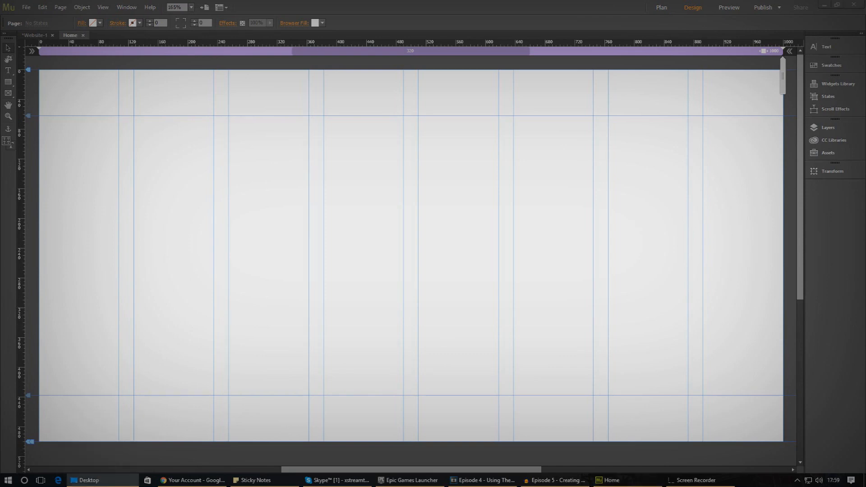
# Step: Create a MuseWebsite folder on the Desktop in File Explorer and go into it
pyautogui.click(89, 480)
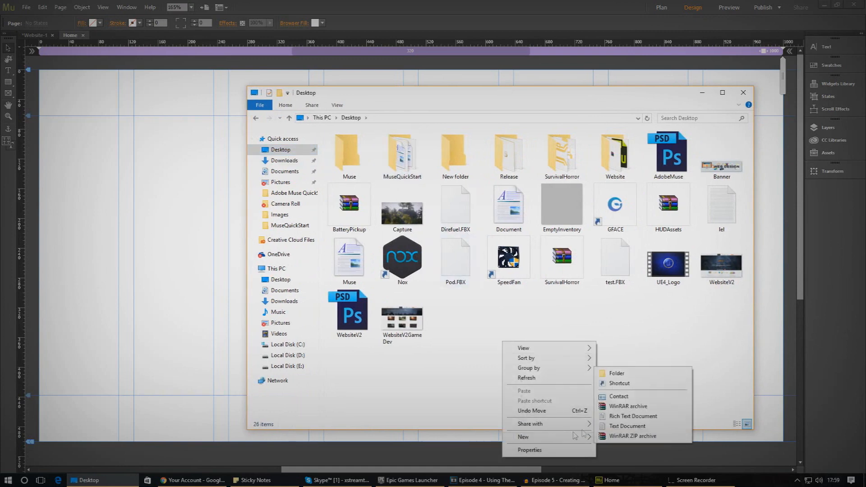
pyautogui.click(616, 374)
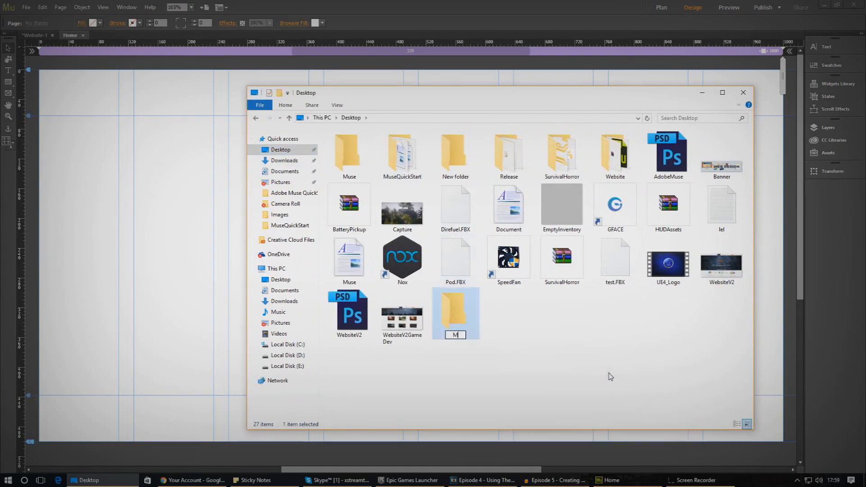
pyautogui.write('MuseWebsite')
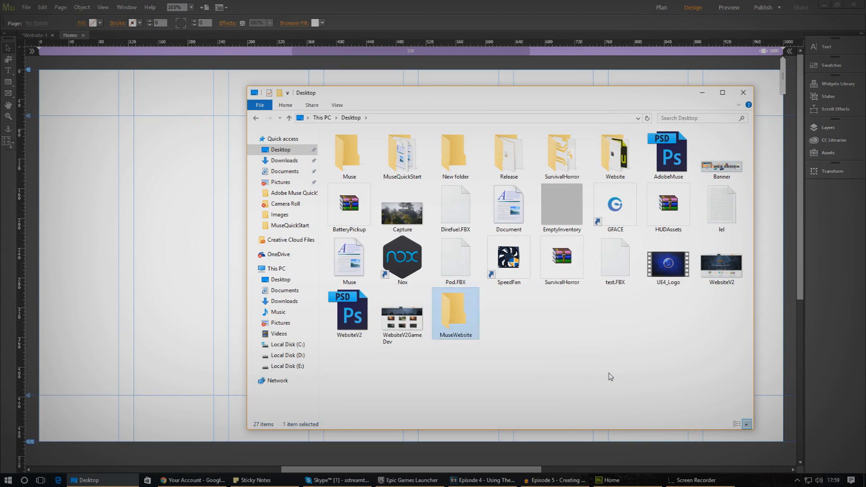
pyautogui.doubleClick(454, 312)
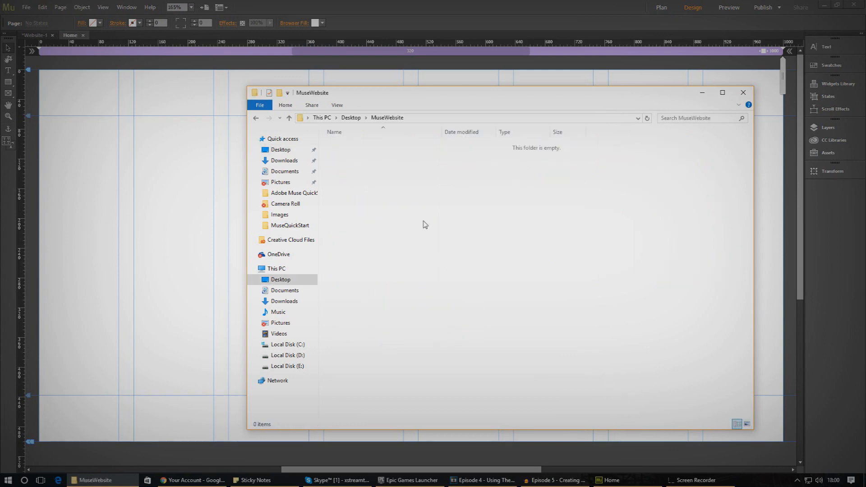
# Step: Create a Content folder inside MuseWebsite and return to Muse
pyautogui.rightClick(423, 224)
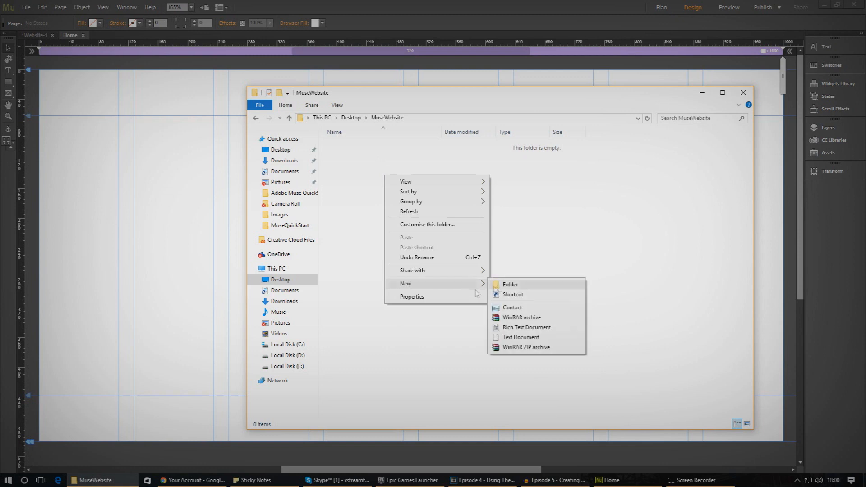
pyautogui.click(509, 285)
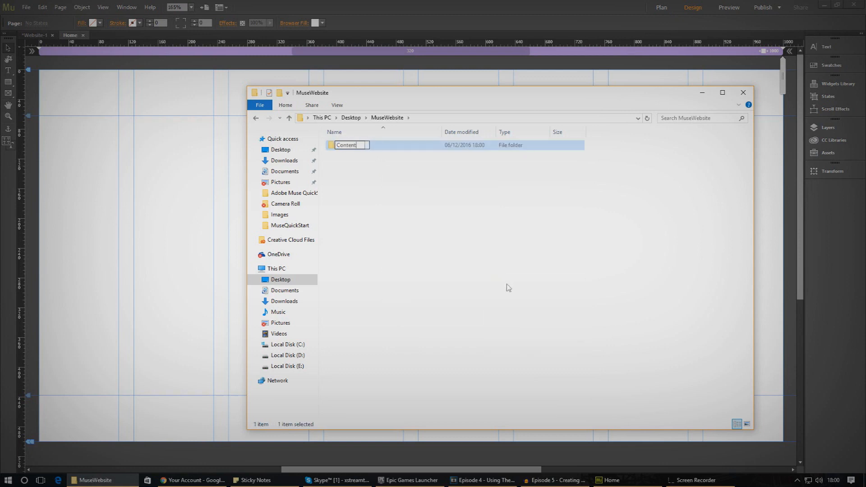
pyautogui.press('Return')
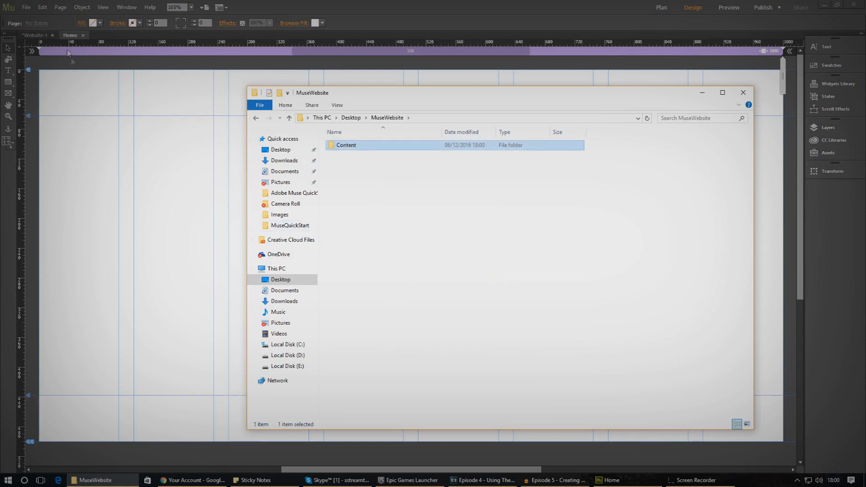
pyautogui.click(26, 8)
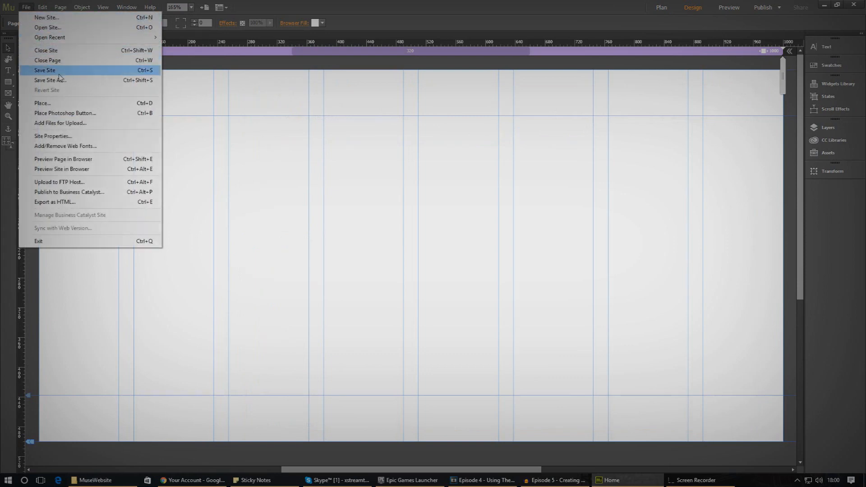
# Step: Save the site under a new file name via Save Site As
pyautogui.click(49, 80)
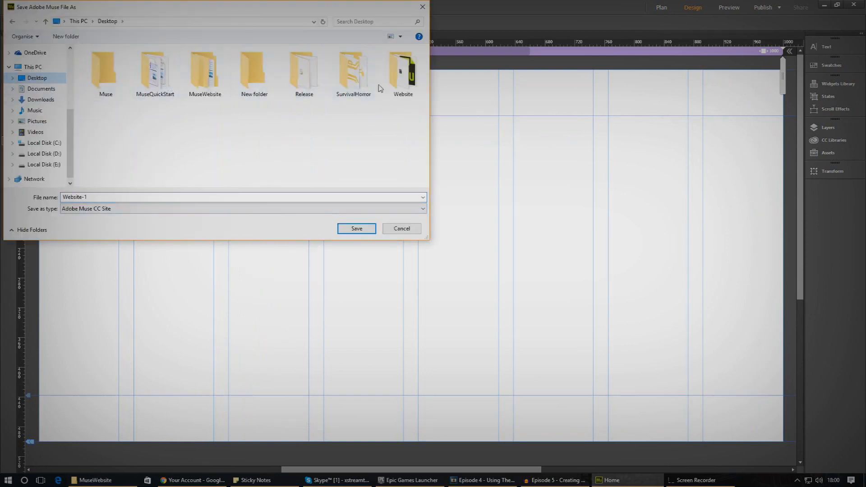
pyautogui.click(205, 69)
pyautogui.write('e')
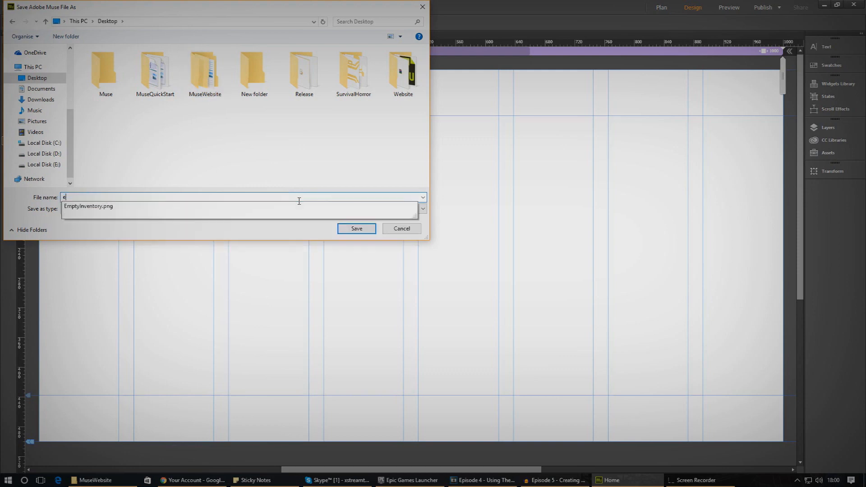
pyautogui.write('We')
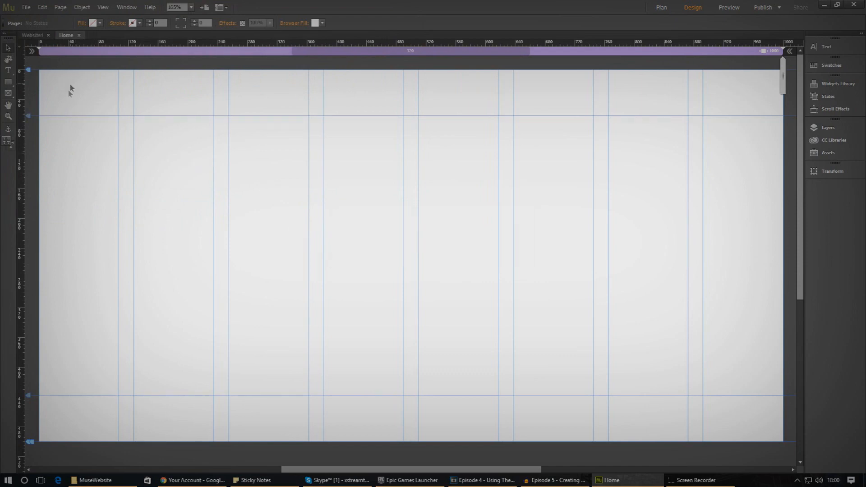
pyautogui.moveTo(53, 108)
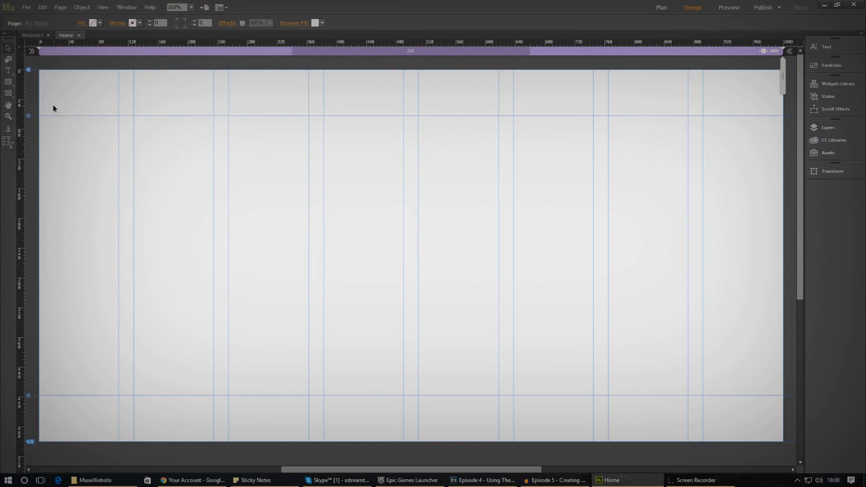
pyautogui.moveTo(145, 286)
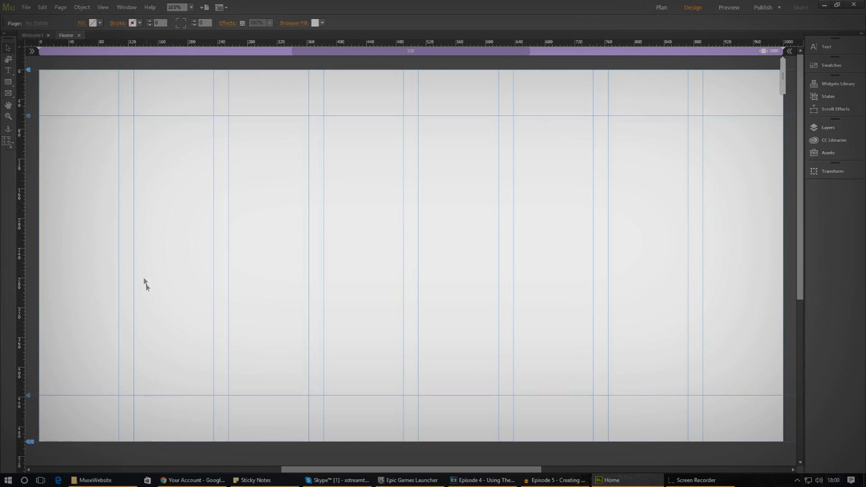
# Step: Bring up Site Properties from the File menu, showing the Layout settings
pyautogui.click(25, 7)
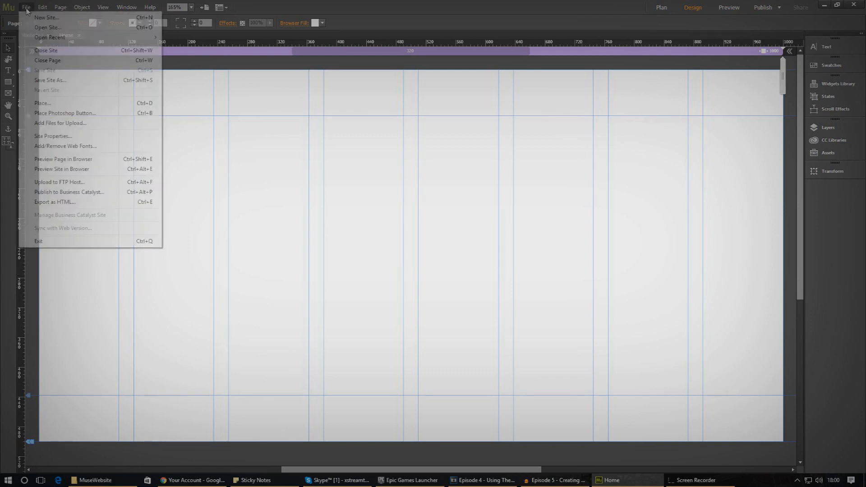
pyautogui.click(189, 170)
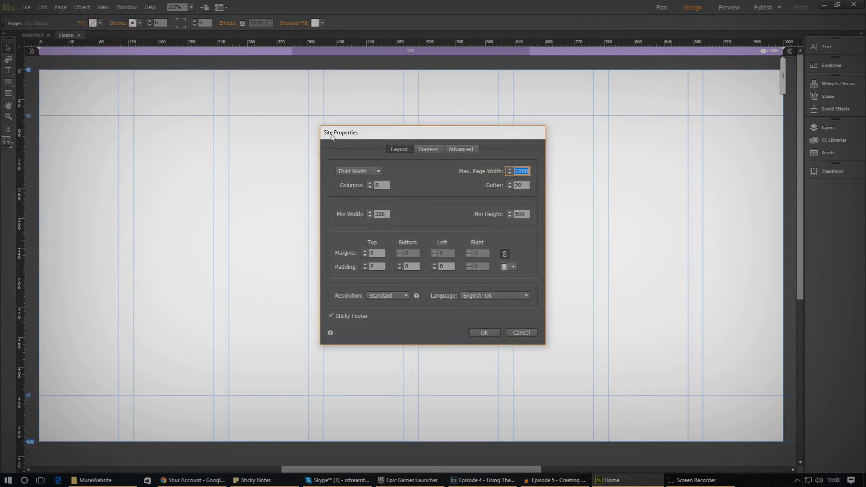
pyautogui.moveTo(401, 218)
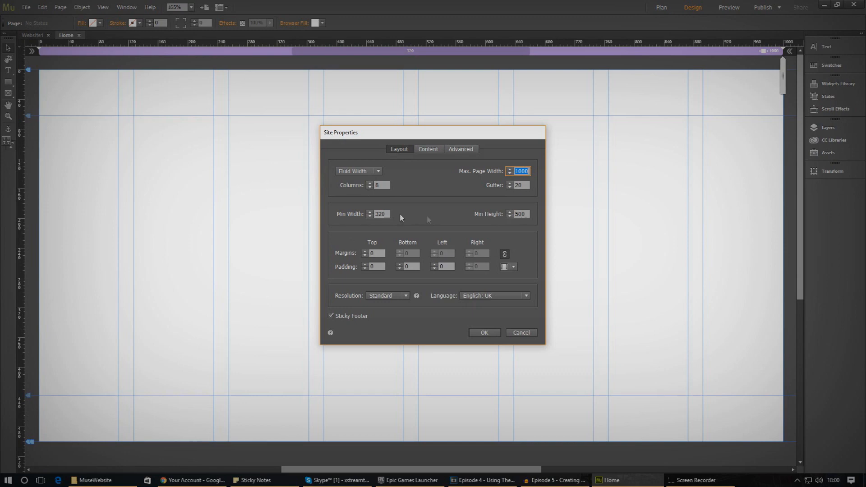
pyautogui.moveTo(423, 219)
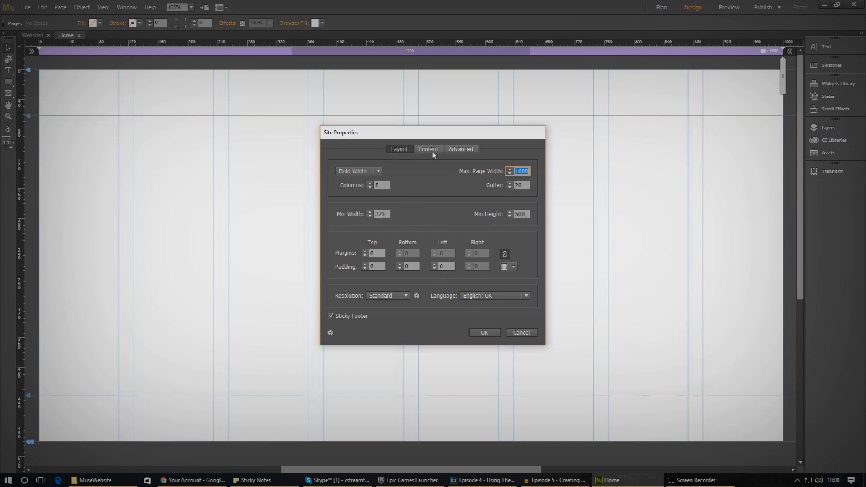
# Step: Show the Content settings and leave vertical and horizontal browser scrollbars on Automatic
pyautogui.click(427, 149)
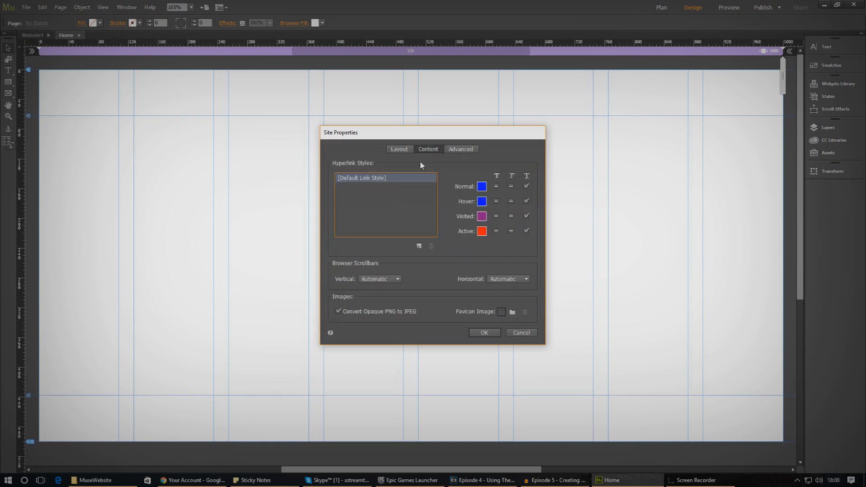
pyautogui.moveTo(407, 269)
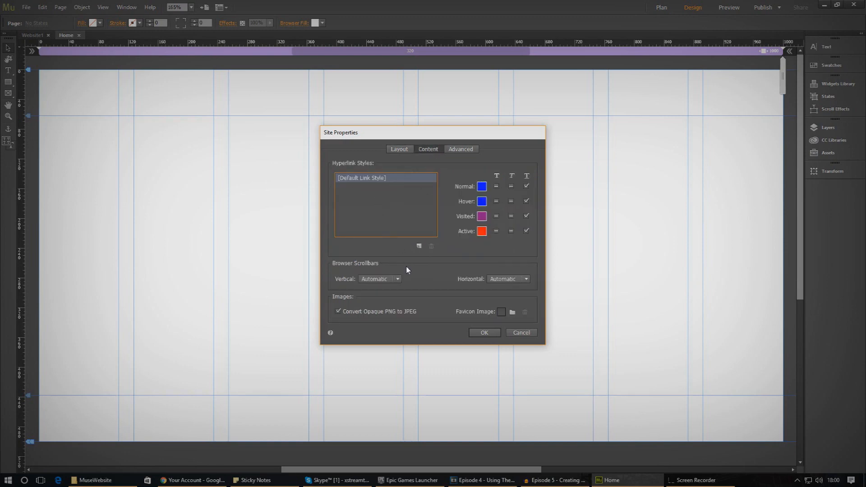
pyautogui.moveTo(415, 167)
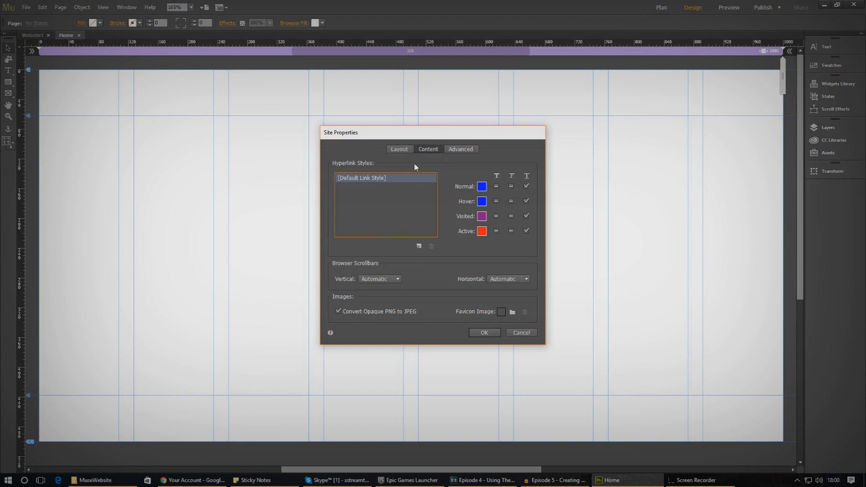
pyautogui.moveTo(408, 196)
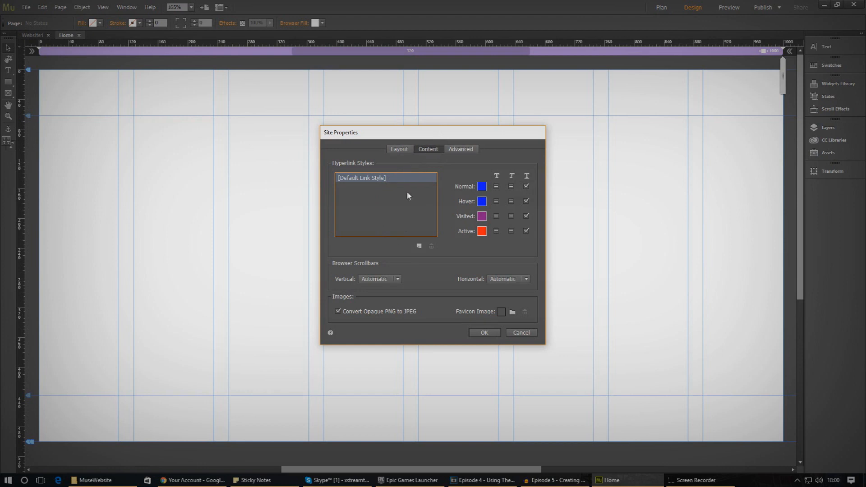
pyautogui.moveTo(510, 197)
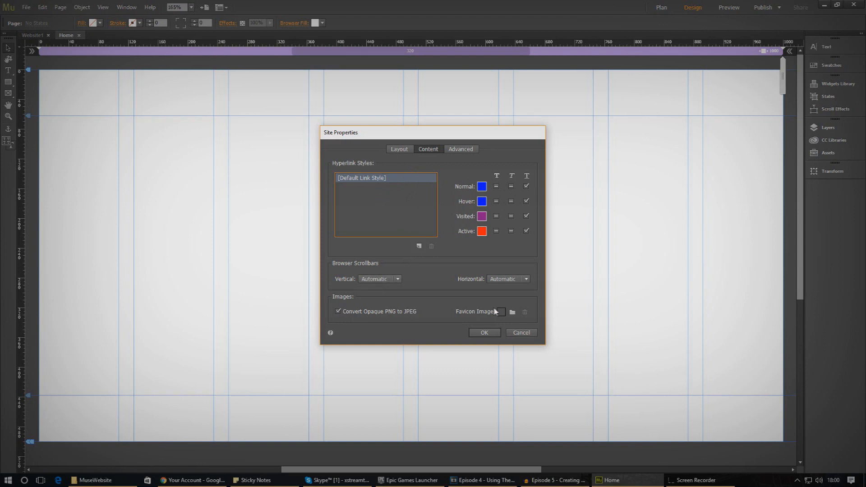
pyautogui.moveTo(499, 312)
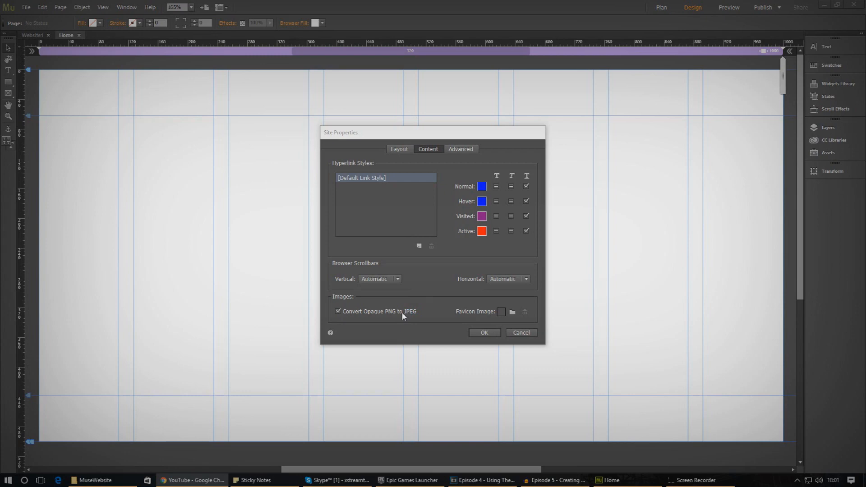
pyautogui.moveTo(411, 312)
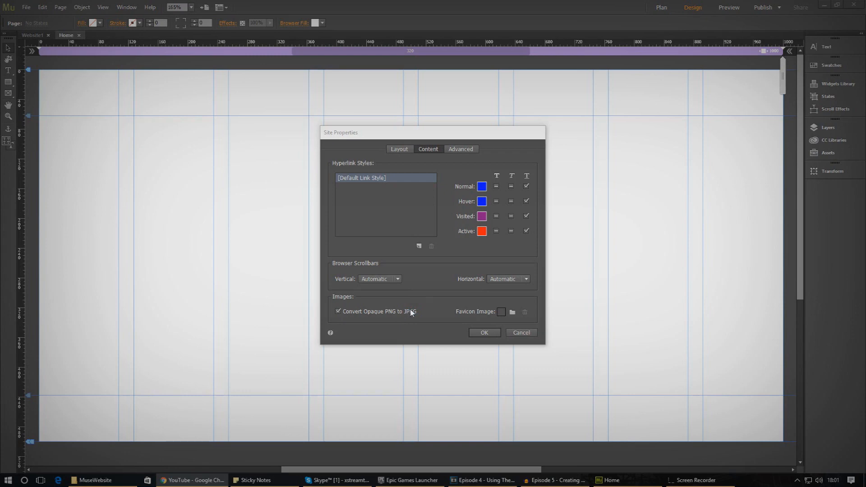
pyautogui.moveTo(379, 317)
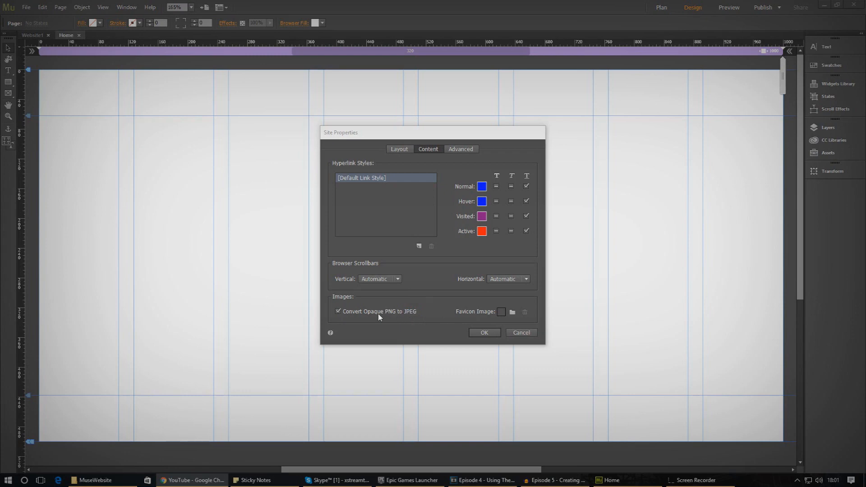
pyautogui.moveTo(863, 247)
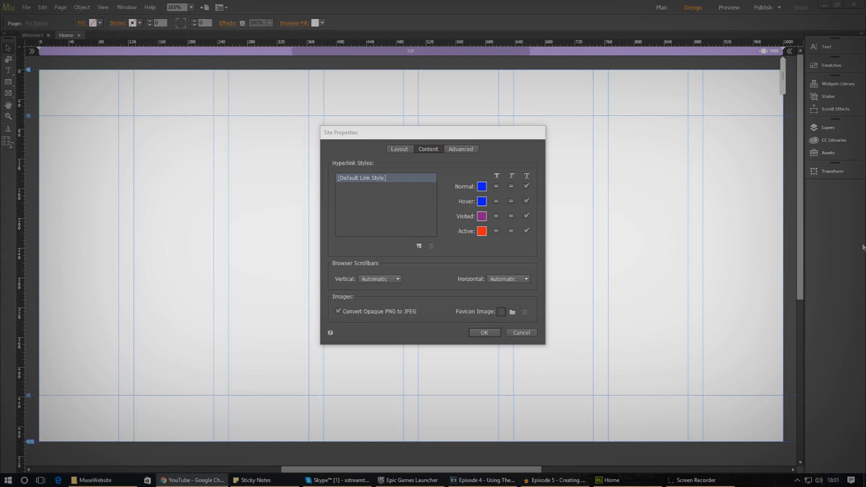
pyautogui.moveTo(806, 291)
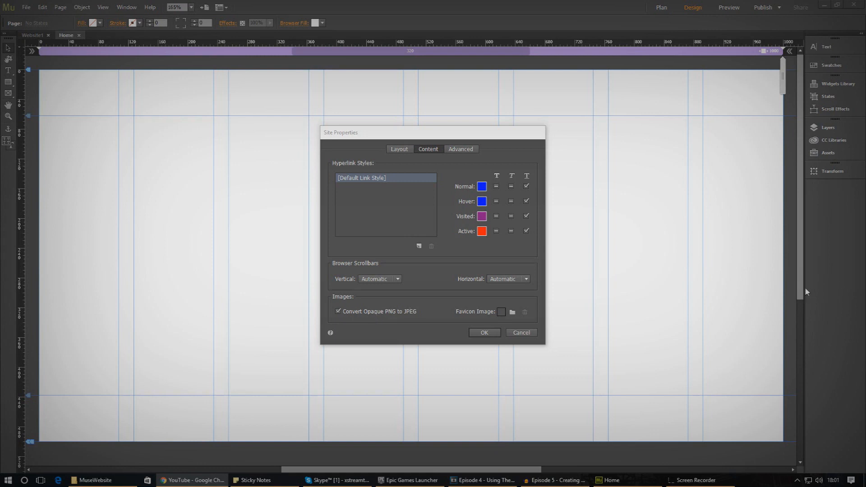
pyautogui.moveTo(471, 272)
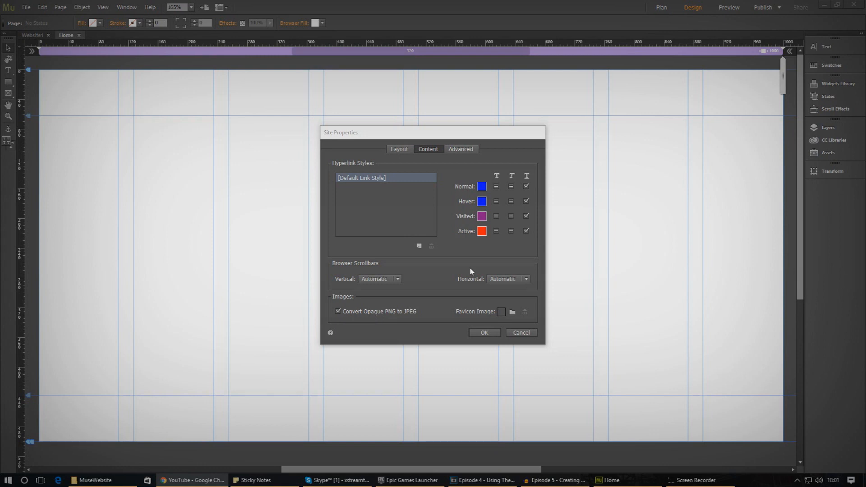
pyautogui.moveTo(346, 347)
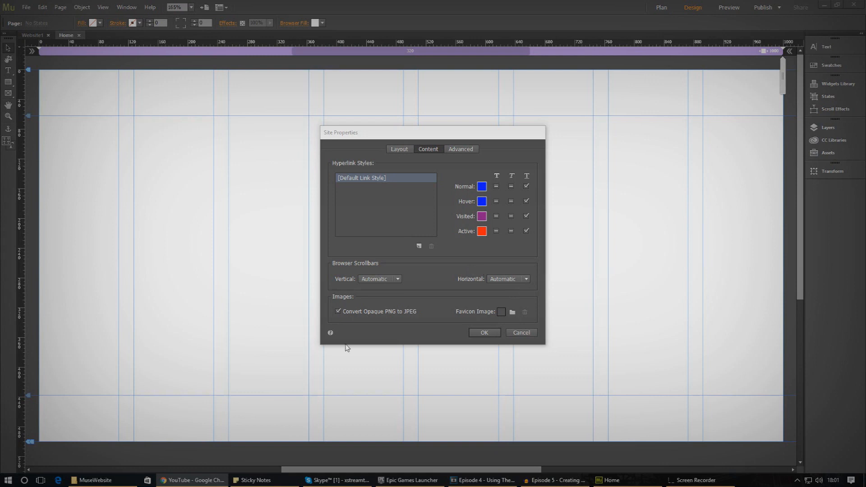
pyautogui.moveTo(339, 312)
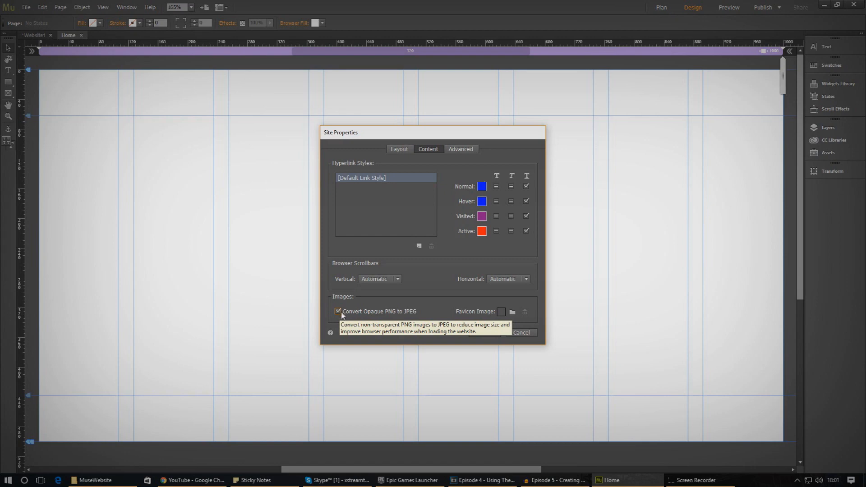
pyautogui.moveTo(390, 286)
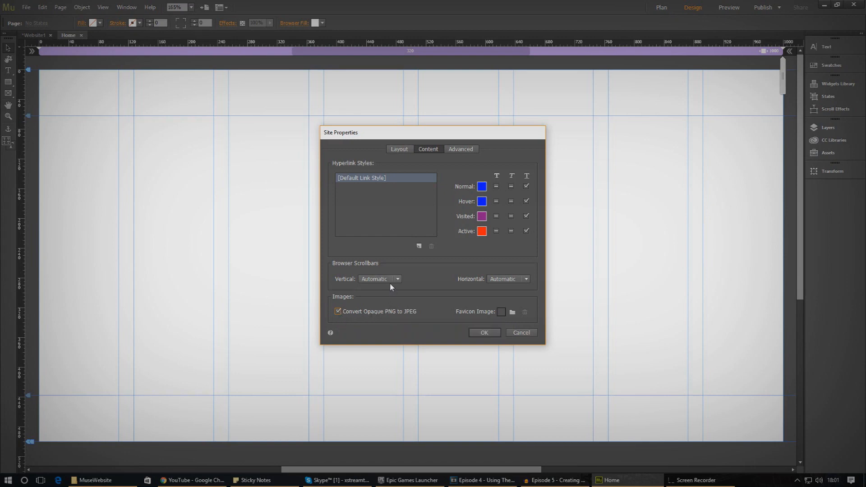
pyautogui.moveTo(360, 281)
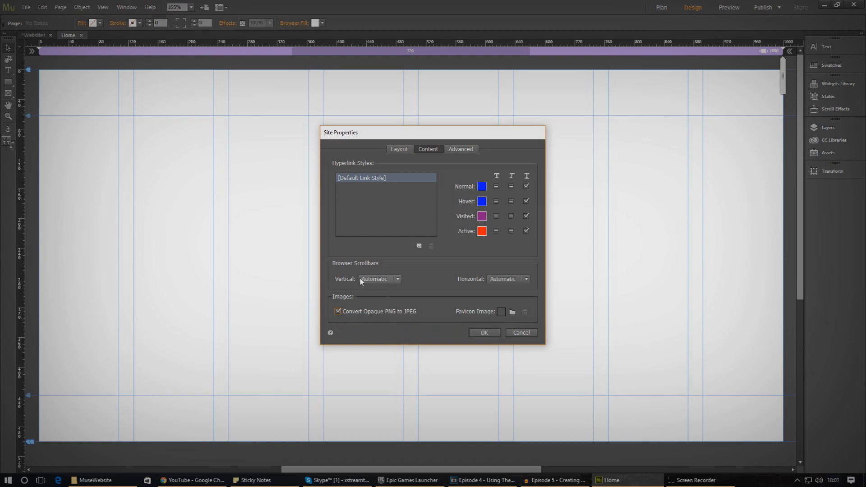
pyautogui.click(397, 278)
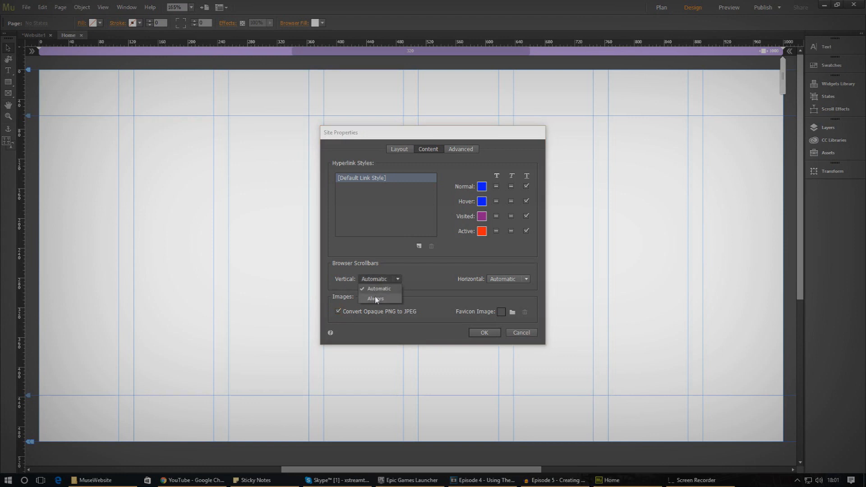
pyautogui.moveTo(378, 289)
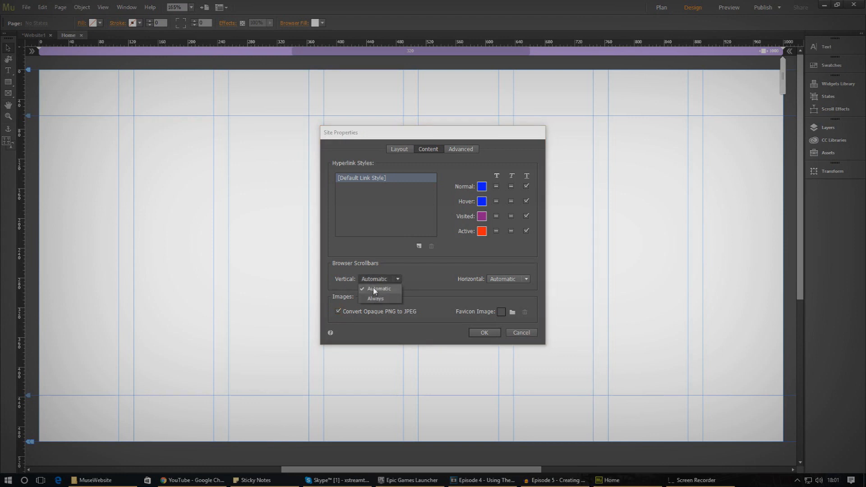
pyautogui.moveTo(499, 309)
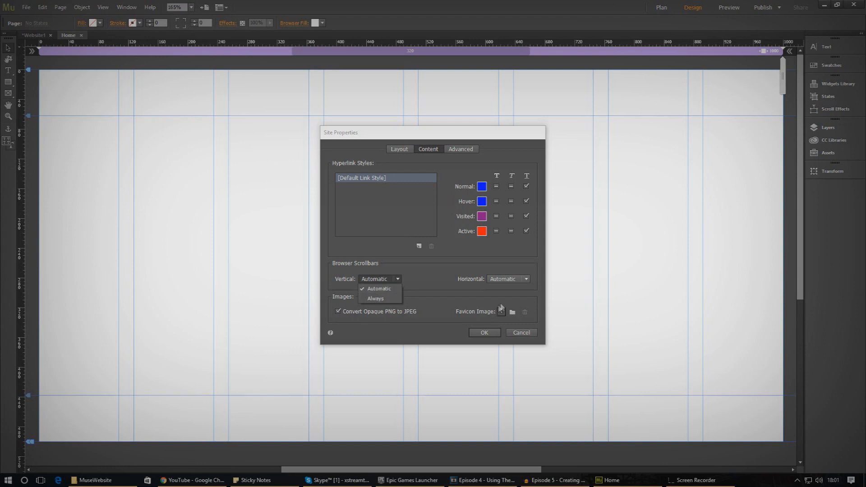
pyautogui.click(525, 279)
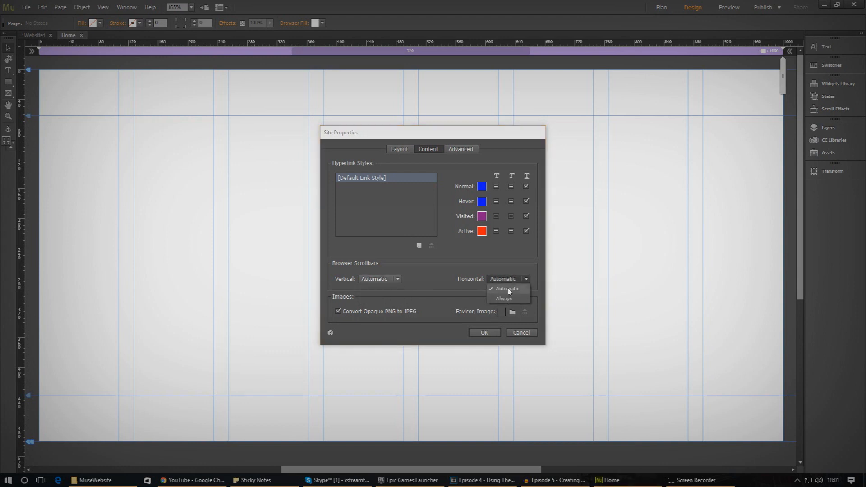
pyautogui.click(506, 289)
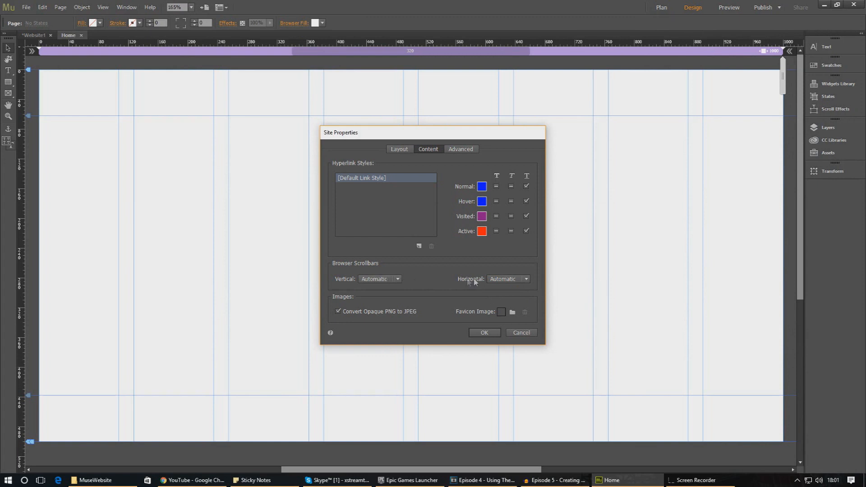
pyautogui.moveTo(408, 290)
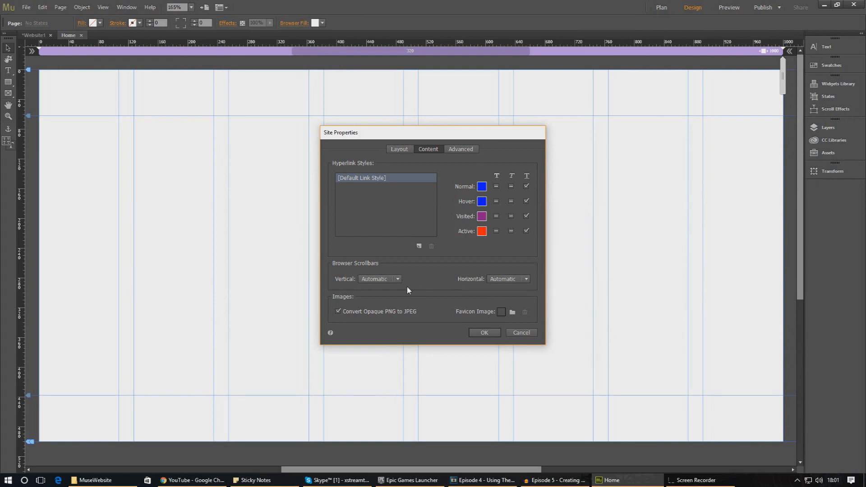
pyautogui.moveTo(410, 279)
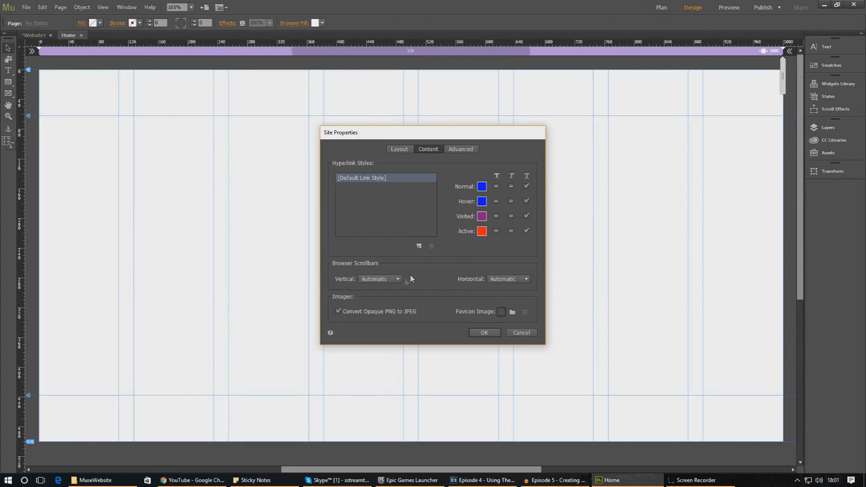
pyautogui.moveTo(481, 186)
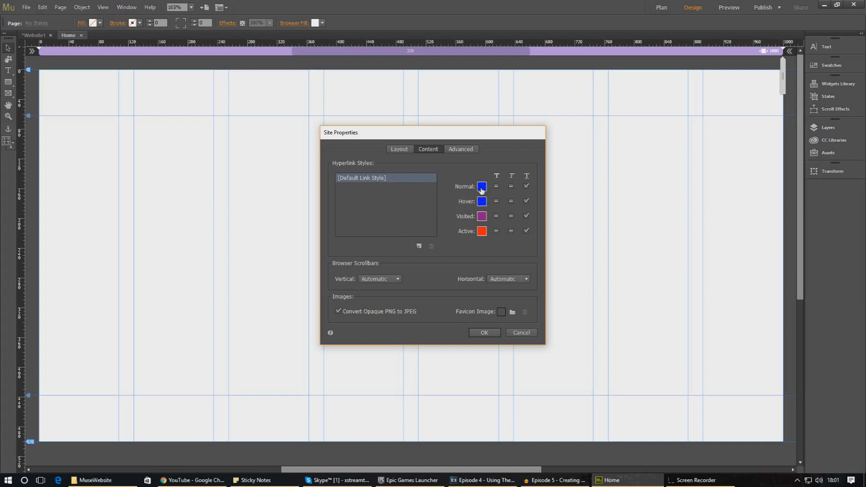
pyautogui.moveTo(466, 221)
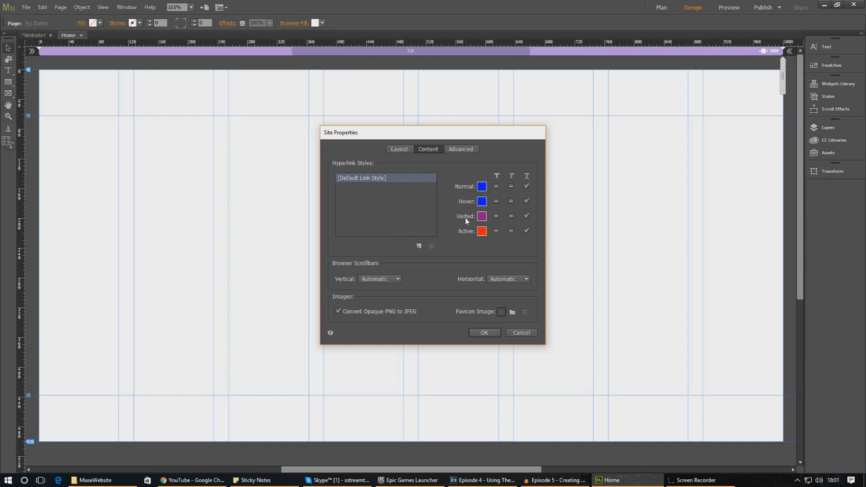
pyautogui.moveTo(461, 234)
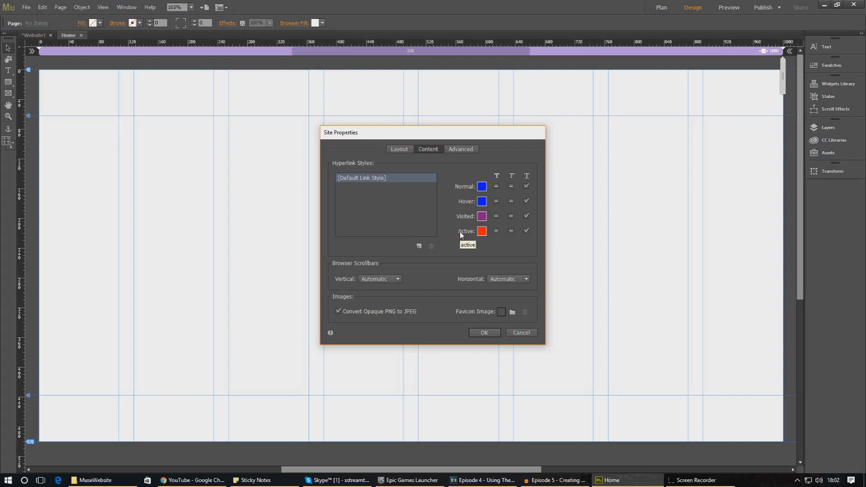
pyautogui.moveTo(481, 185)
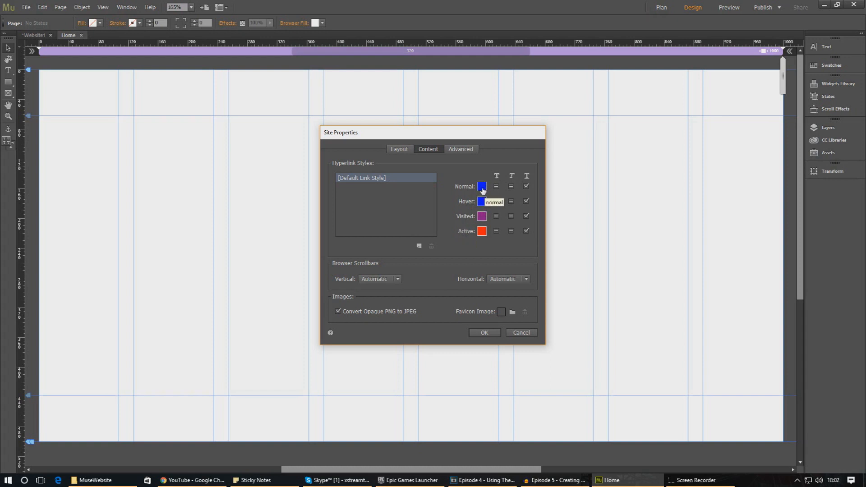
pyautogui.click(481, 201)
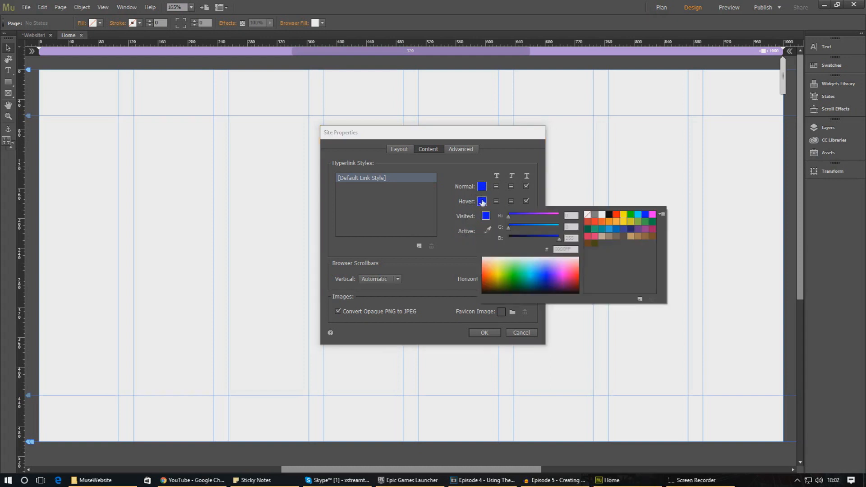
pyautogui.click(488, 267)
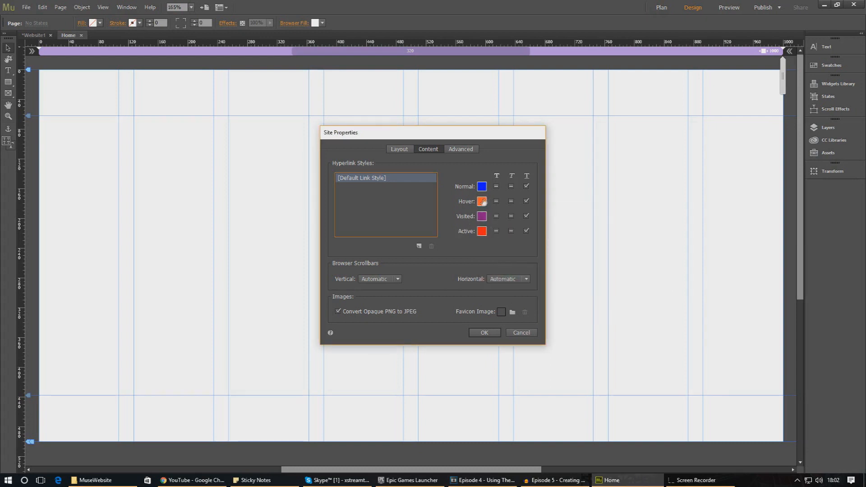
pyautogui.moveTo(512, 183)
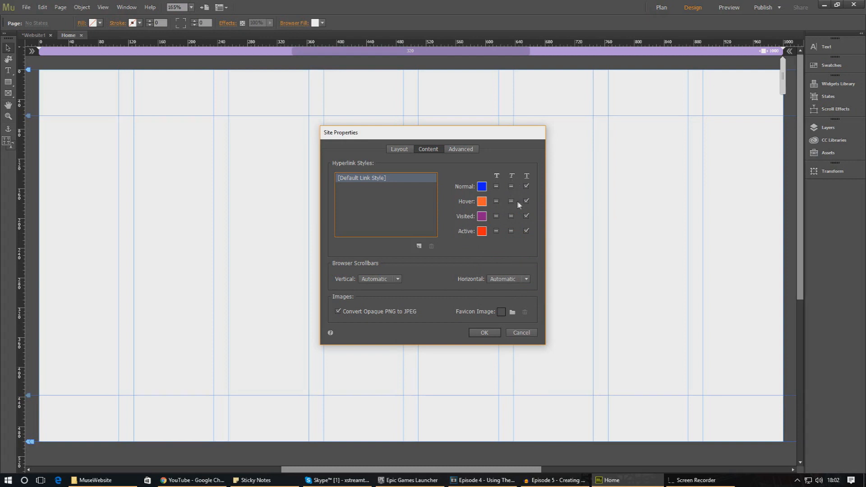
pyautogui.click(510, 201)
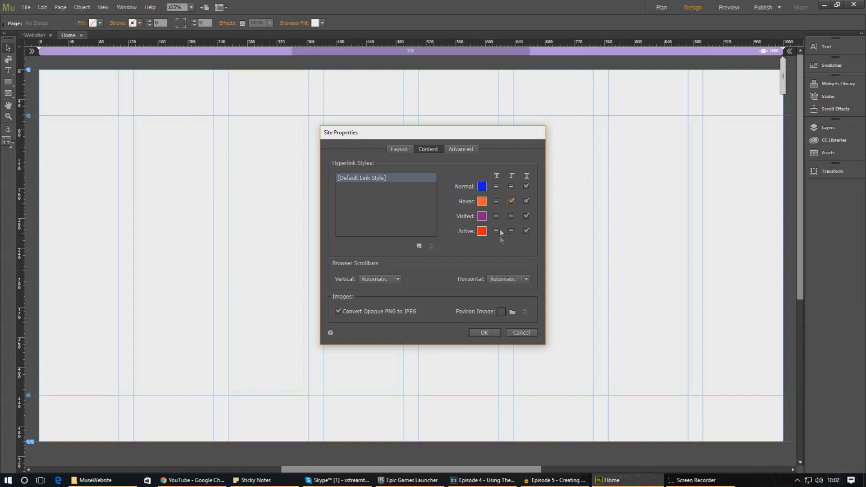
pyautogui.click(510, 200)
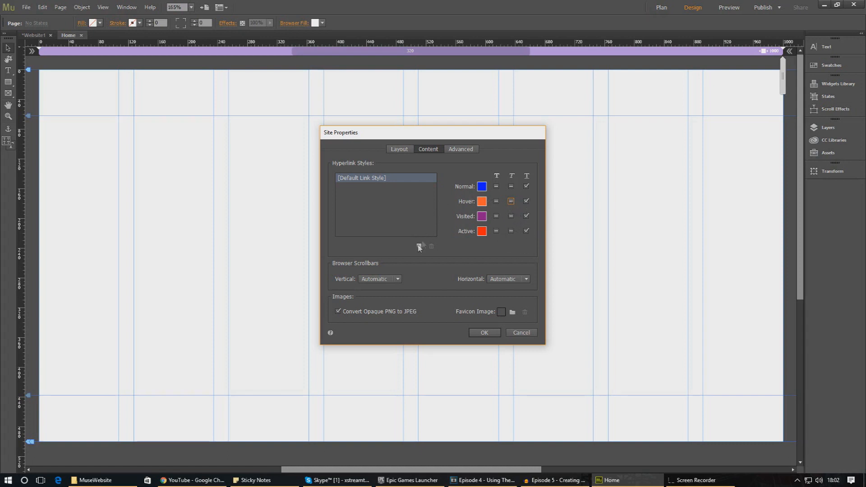
pyautogui.click(418, 246)
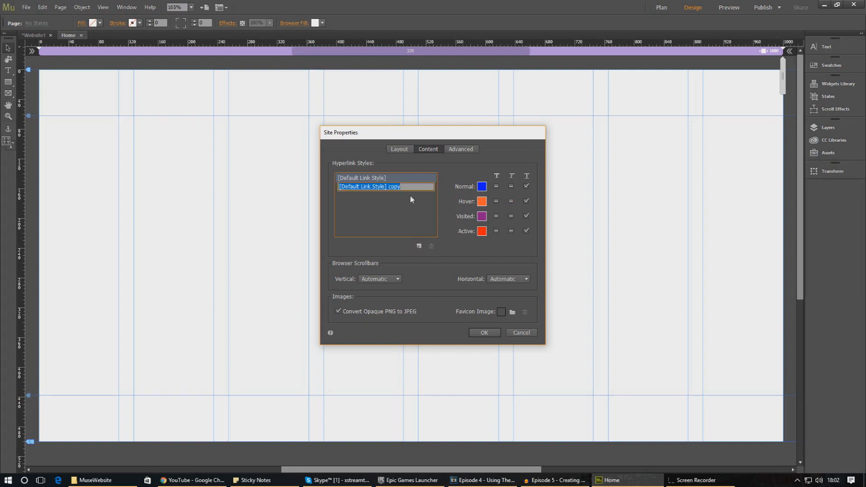
pyautogui.click(370, 186)
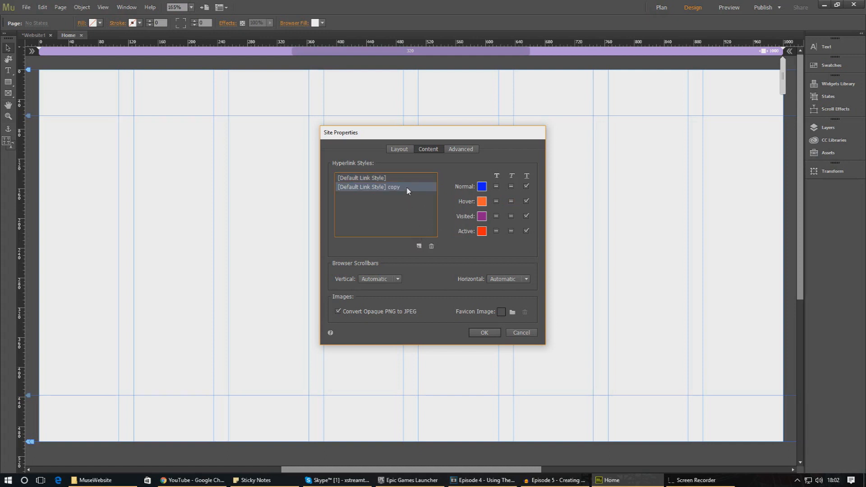
pyautogui.moveTo(402, 194)
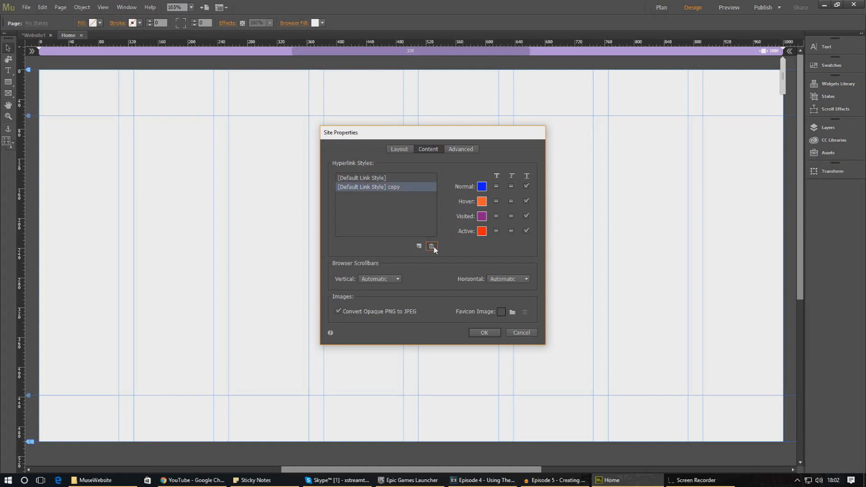
pyautogui.click(433, 245)
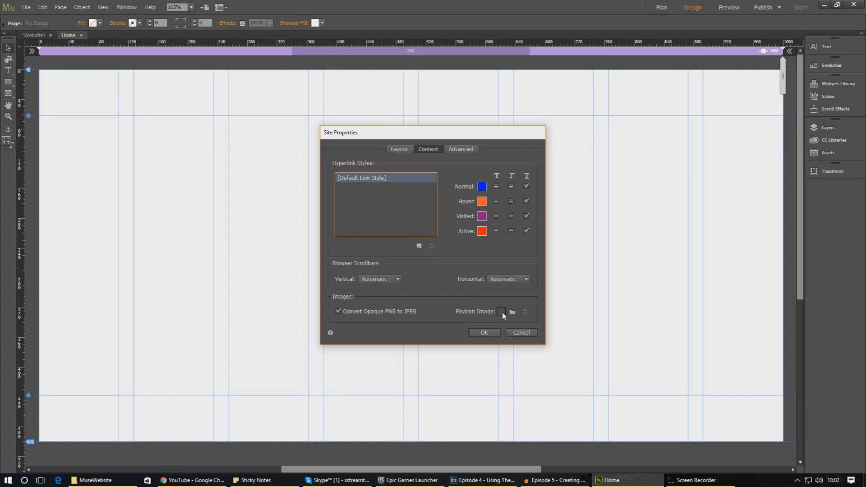
pyautogui.moveTo(500, 311)
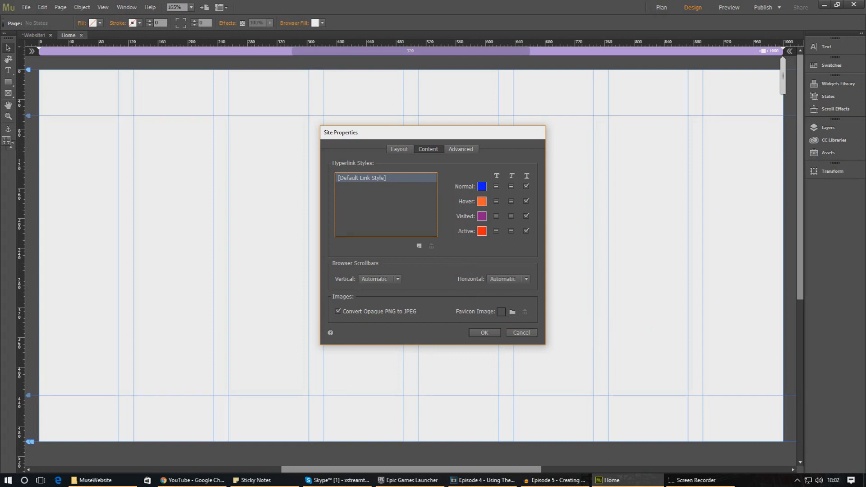
pyautogui.click(193, 479)
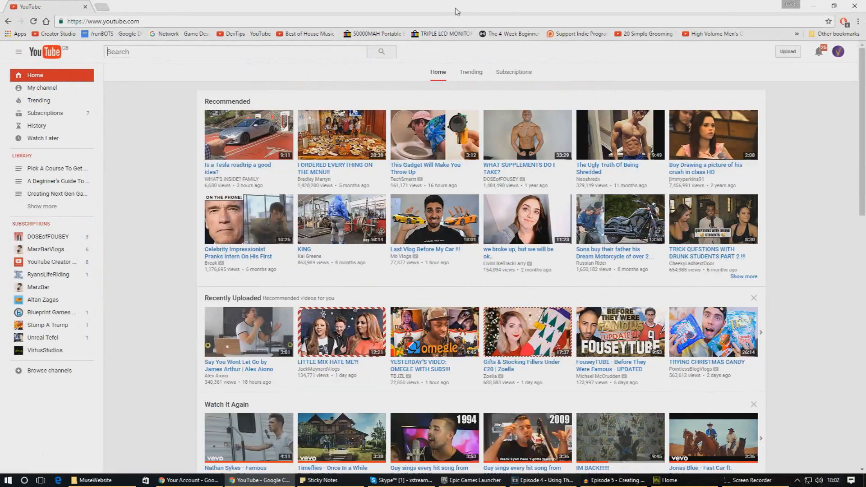
# Step: Hide the Chrome YouTube window to get back to Muse
pyautogui.click(72, 479)
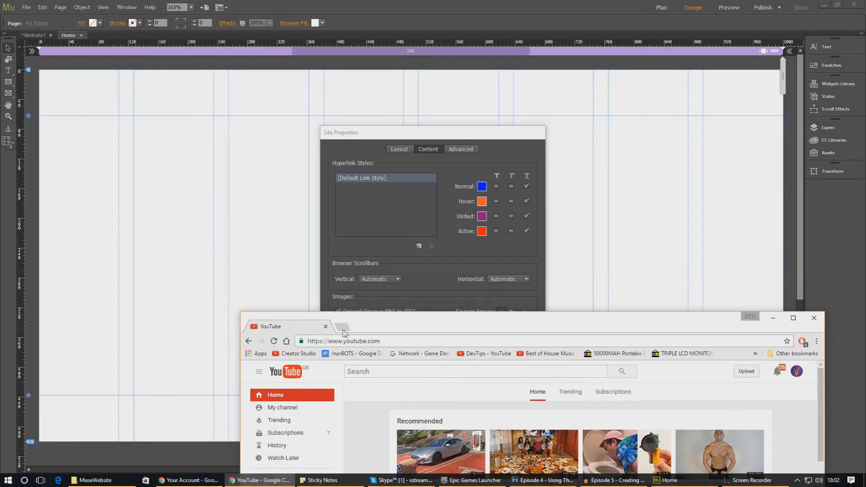
# Step: Review the Advanced settings and close Site Properties with OK
pyautogui.click(460, 148)
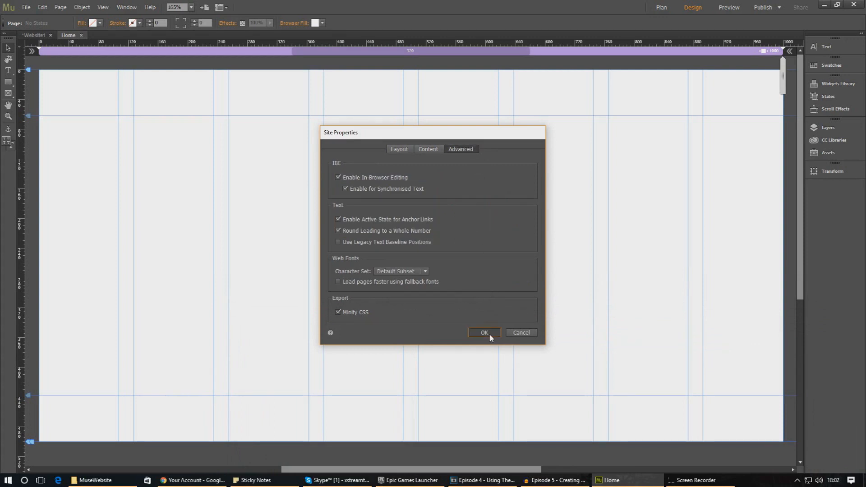
pyautogui.click(483, 332)
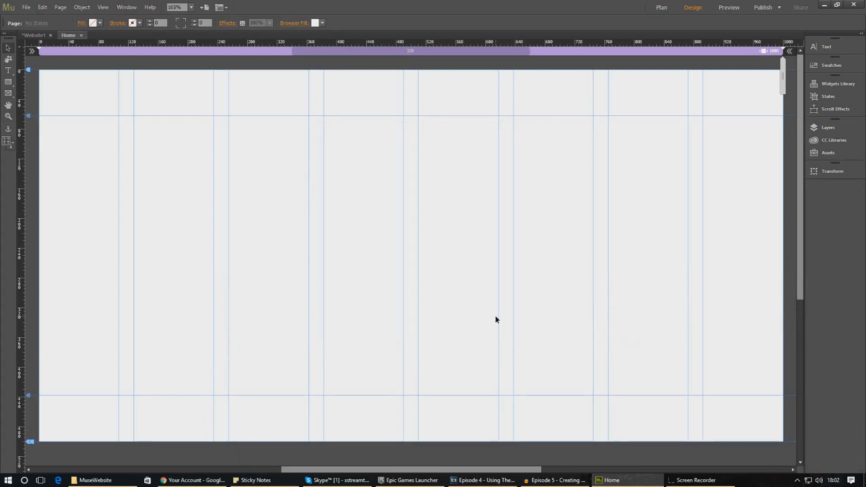
pyautogui.moveTo(83, 174)
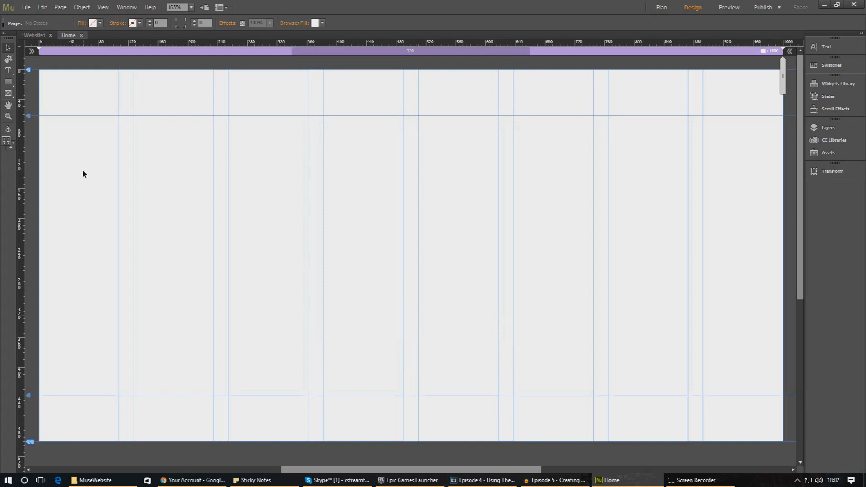
pyautogui.moveTo(80, 99)
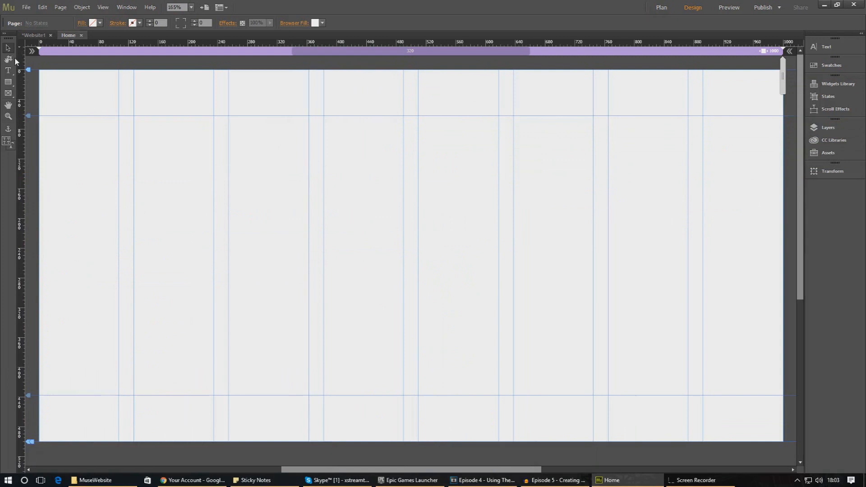
pyautogui.moveTo(14, 76)
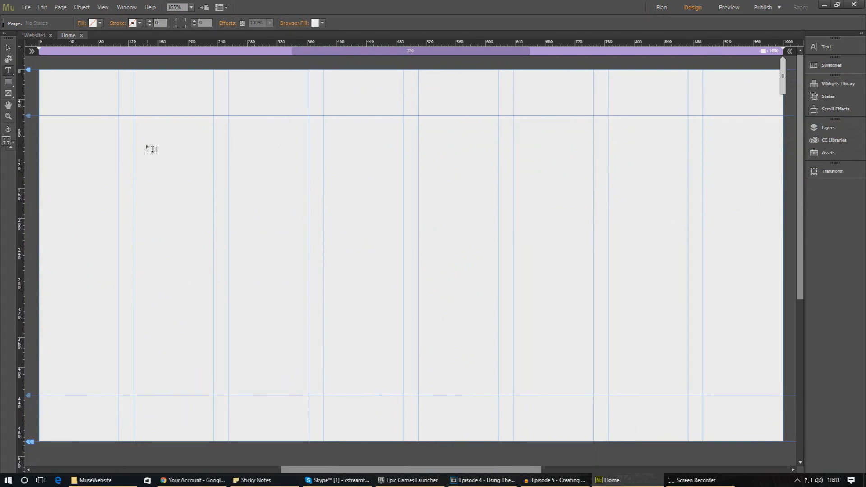
pyautogui.moveTo(181, 136)
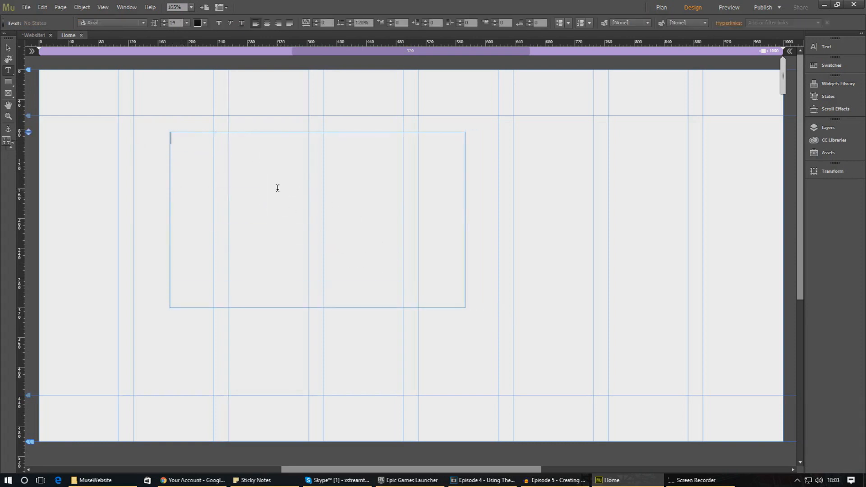
# Step: Enter 'HELLO WORLD!, this is a cool website' in the text frame, fixing the webiste typo
pyautogui.write('HELLO W')
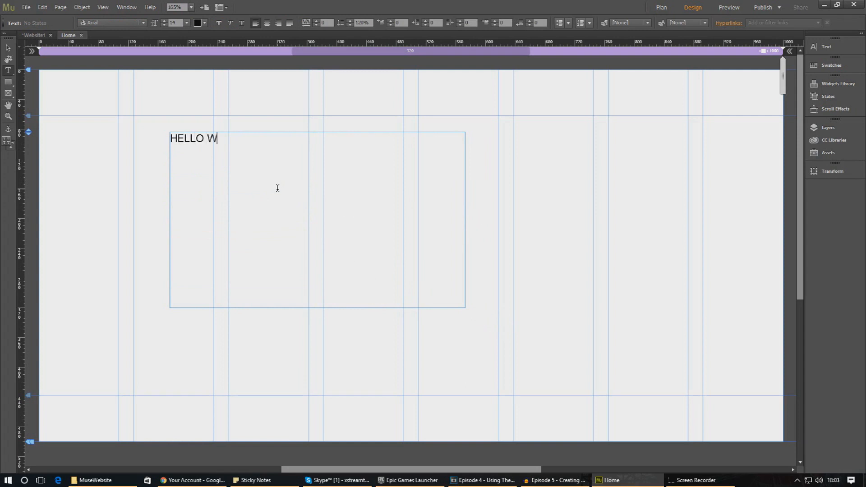
pyautogui.write('ORLD!')
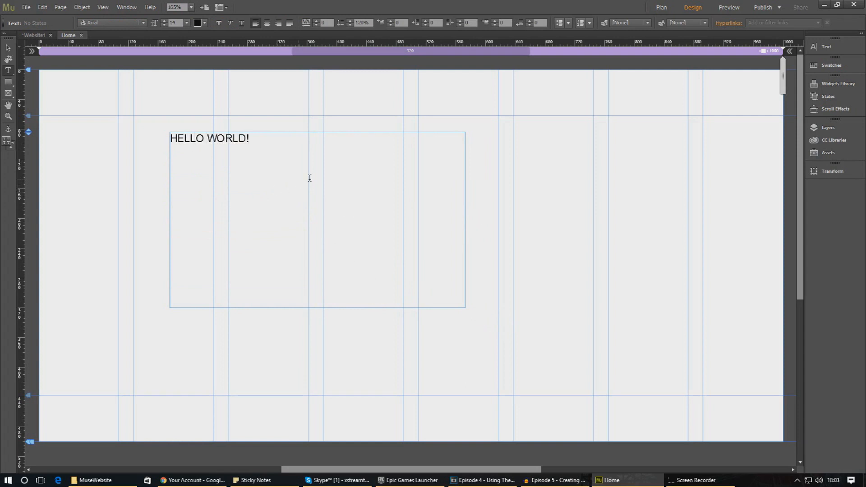
pyautogui.write(', this')
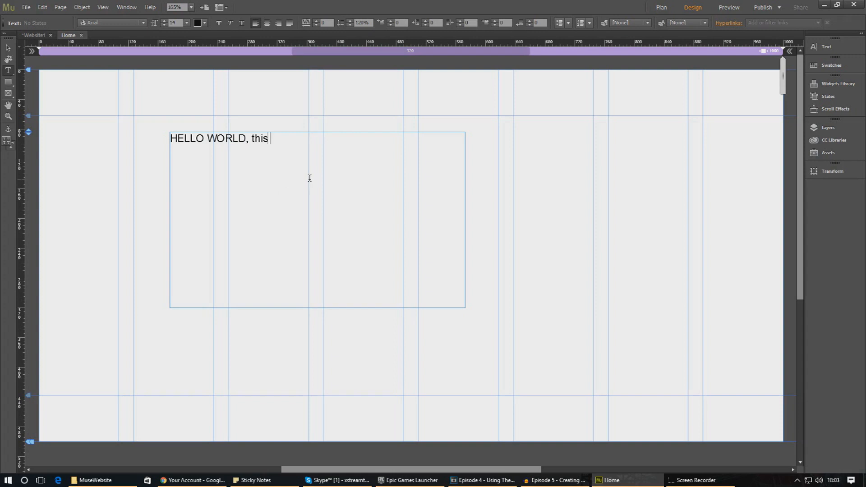
pyautogui.write('is a cool webiste')
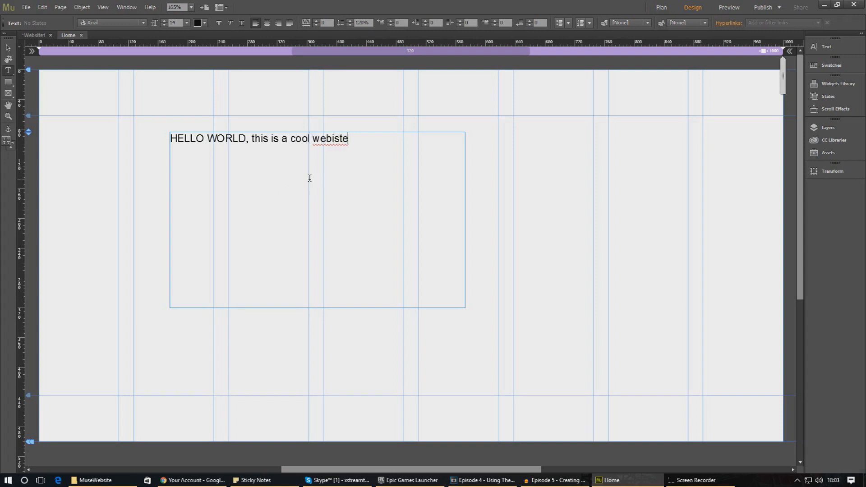
pyautogui.press('Backspace')
pyautogui.write('s')
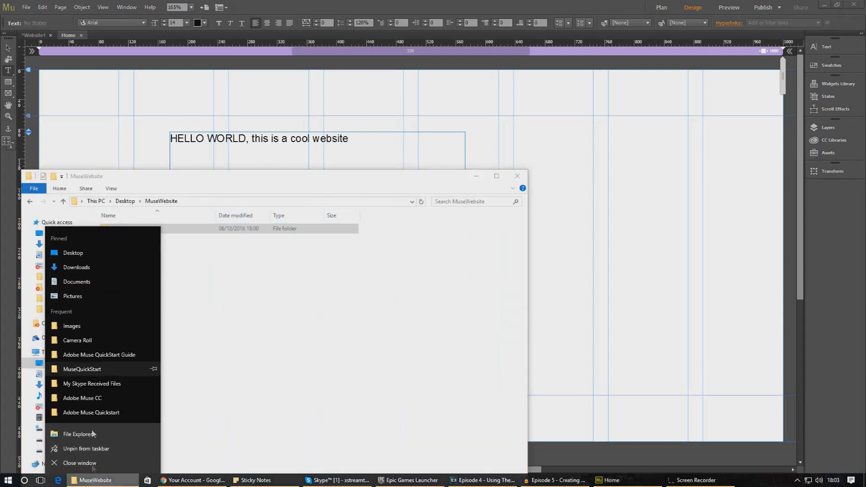
pyautogui.moveTo(72, 253)
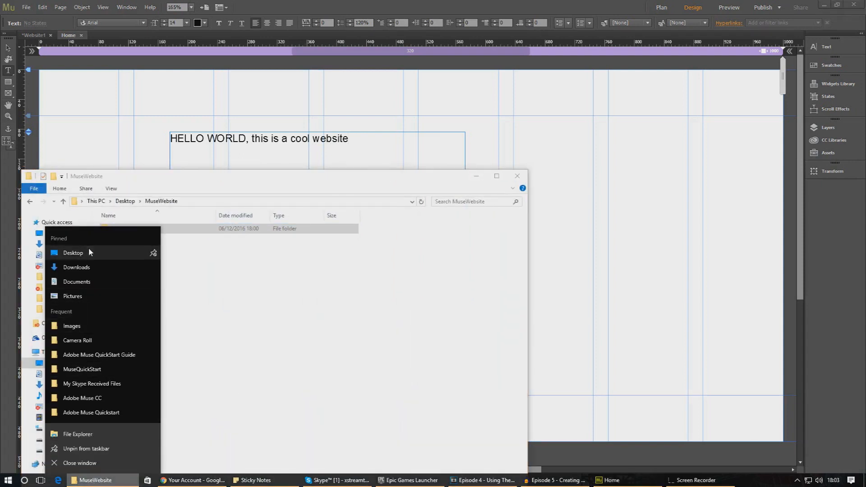
# Step: Show the Desktop in a second File Explorer window
pyautogui.click(72, 252)
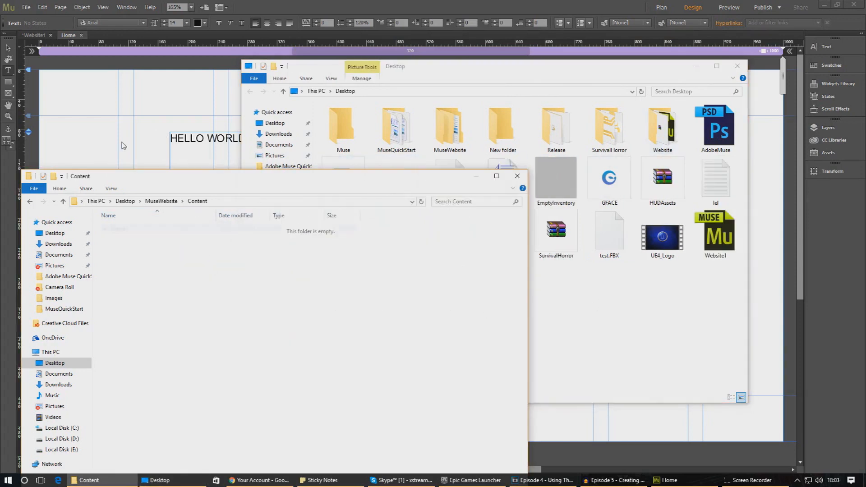
# Step: Place the Banner image from MuseWebsite's Content folder onto the Home page
pyautogui.click(25, 7)
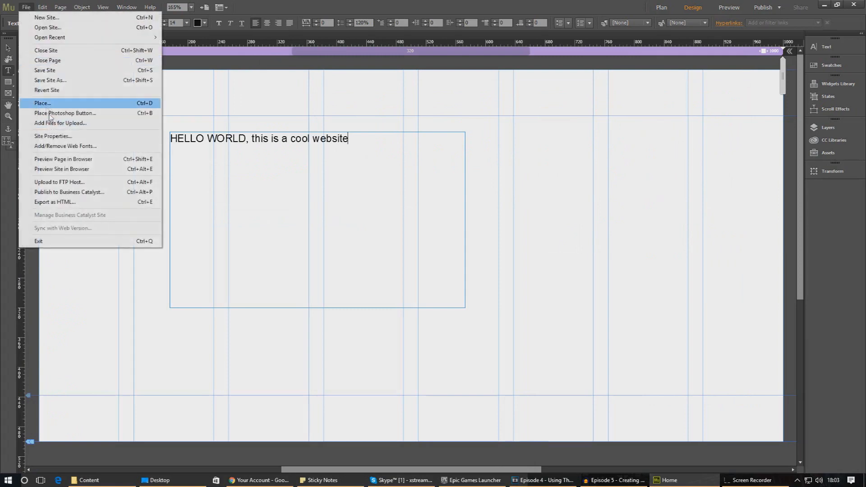
pyautogui.click(42, 103)
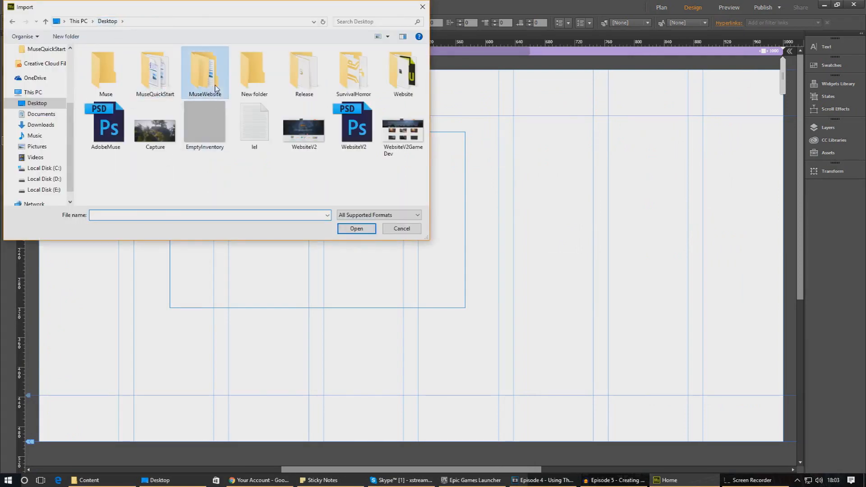
pyautogui.doubleClick(205, 69)
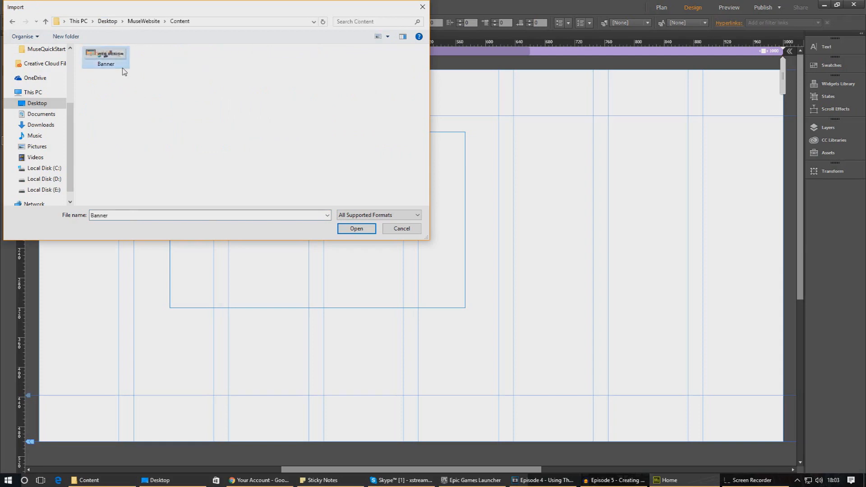
pyautogui.click(356, 228)
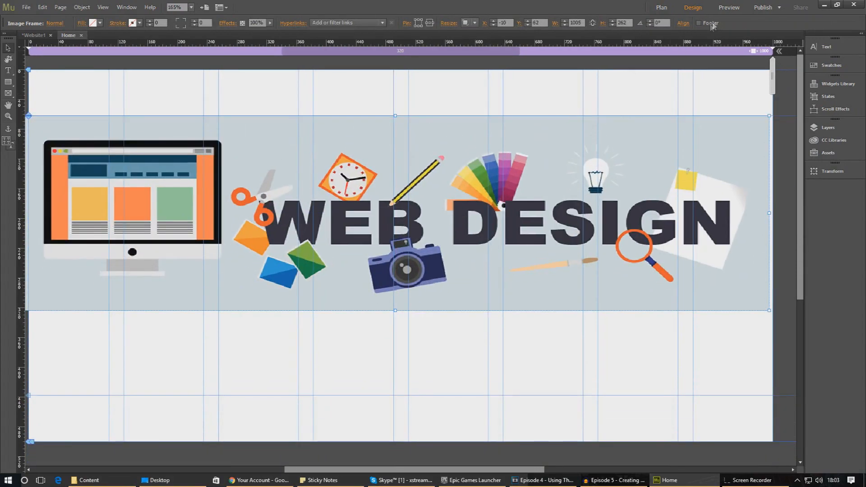
# Step: Preview the page, move the text box below the banner in Design, and preview again
pyautogui.click(728, 8)
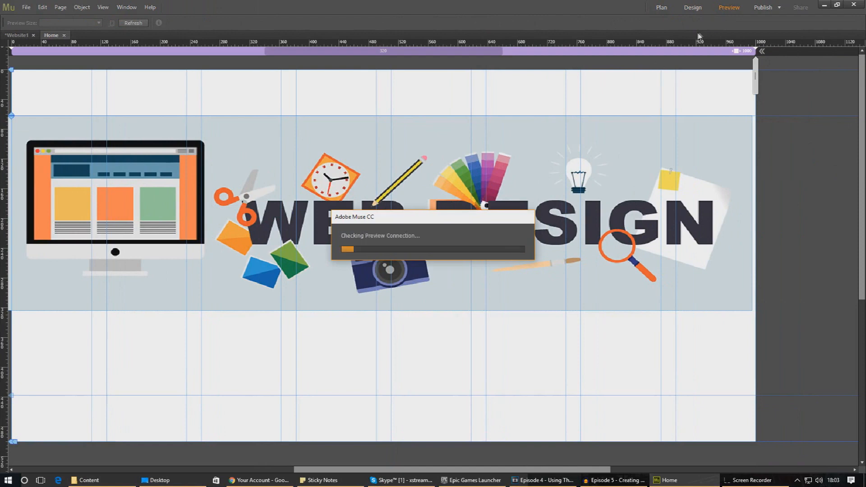
pyautogui.click(729, 7)
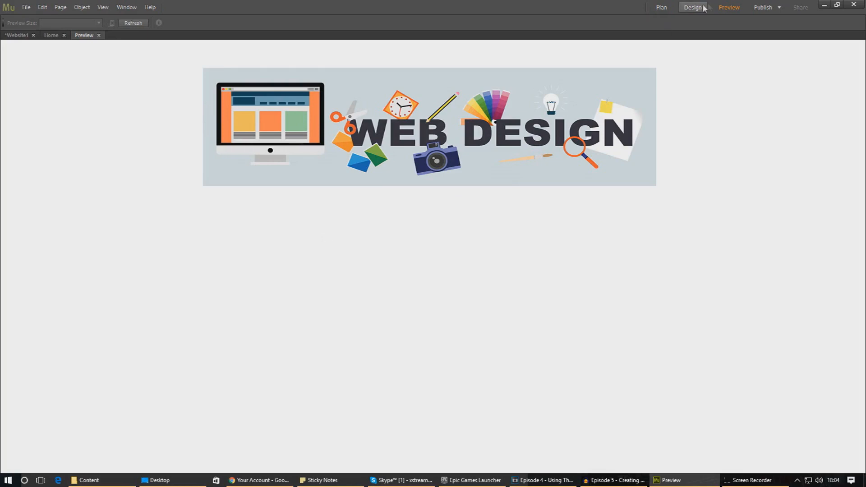
pyautogui.click(693, 7)
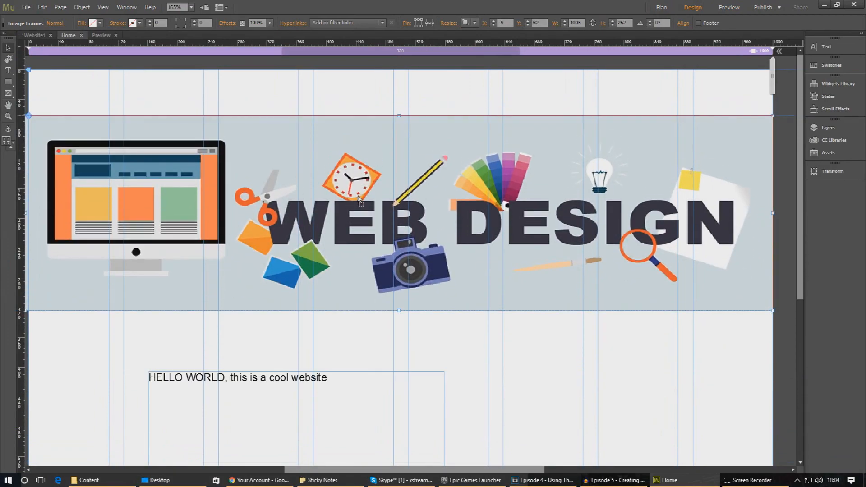
pyautogui.click(728, 7)
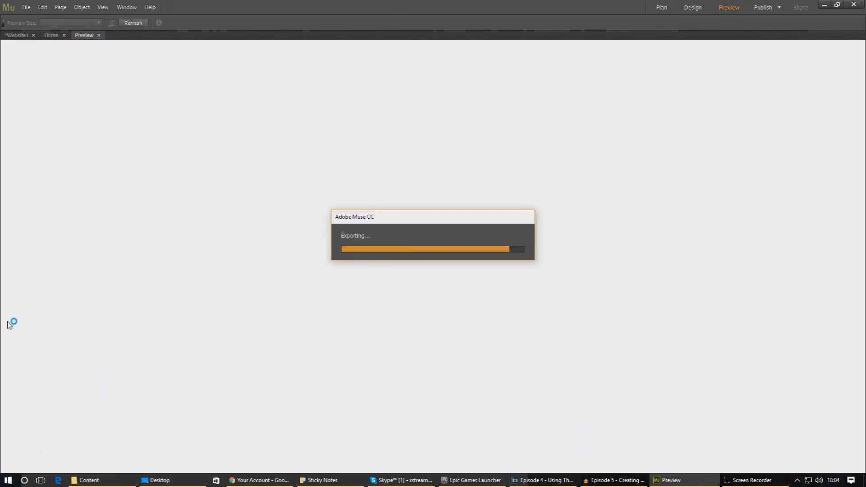